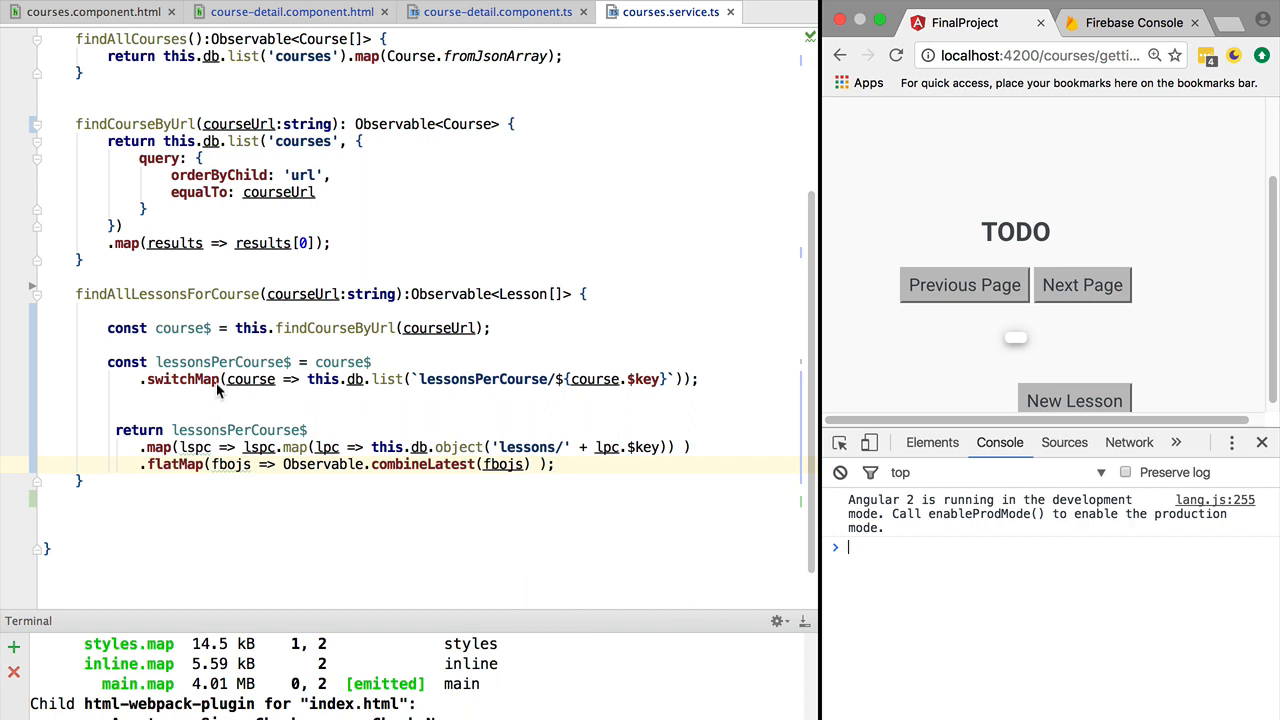
# Review the lessonsPerCourse$ switchMap expression inside findAllLessonsForCourse before extracting it.
pyautogui.doubleClick(220, 362)
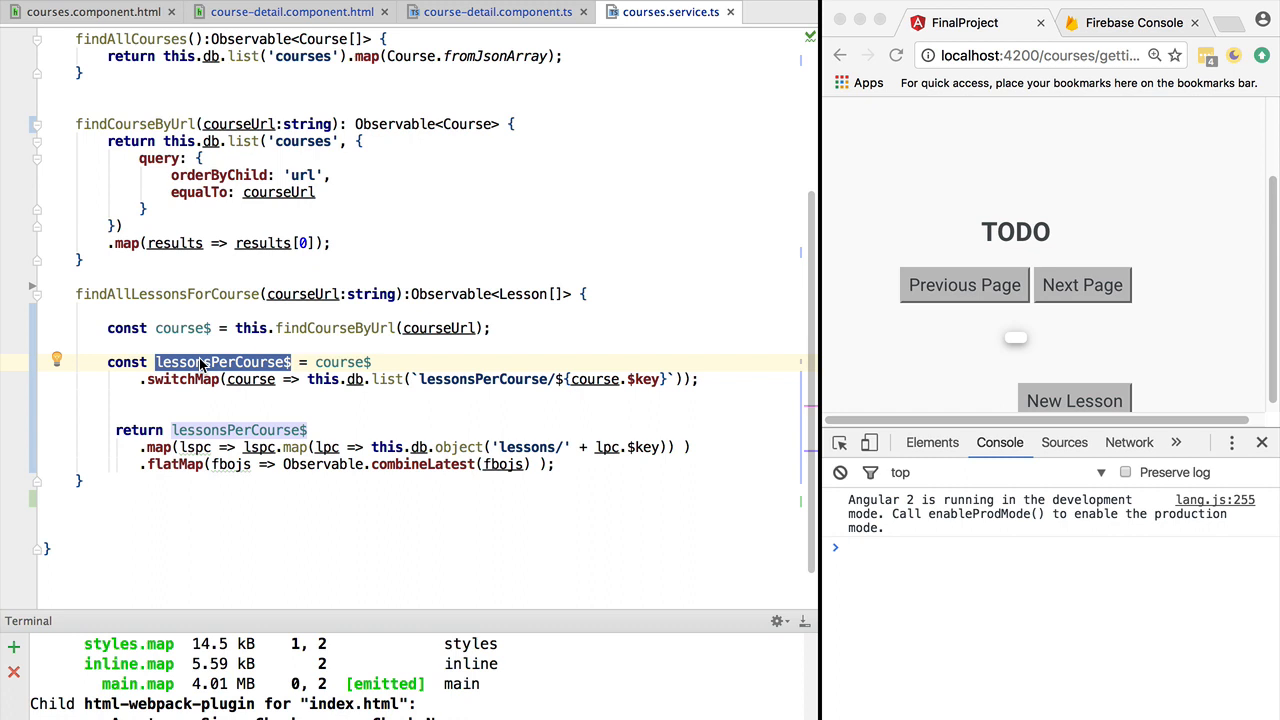
pyautogui.moveTo(338, 302)
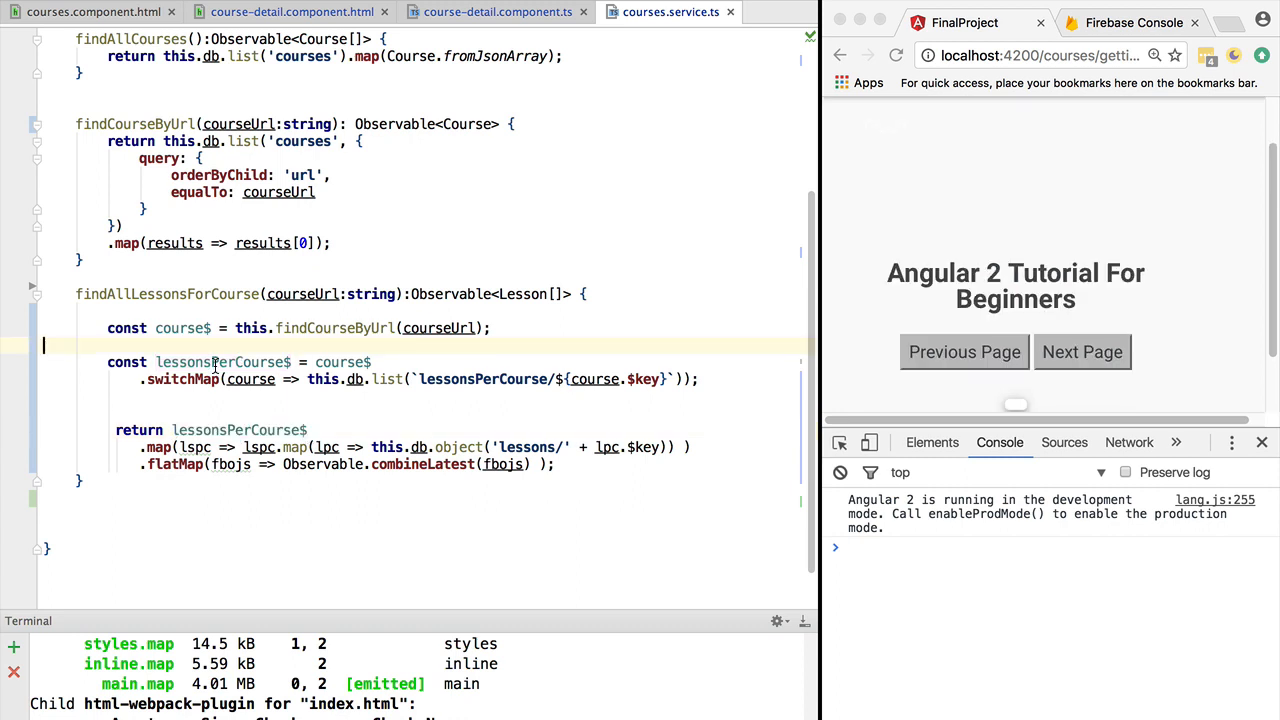
pyautogui.doubleClick(222, 362)
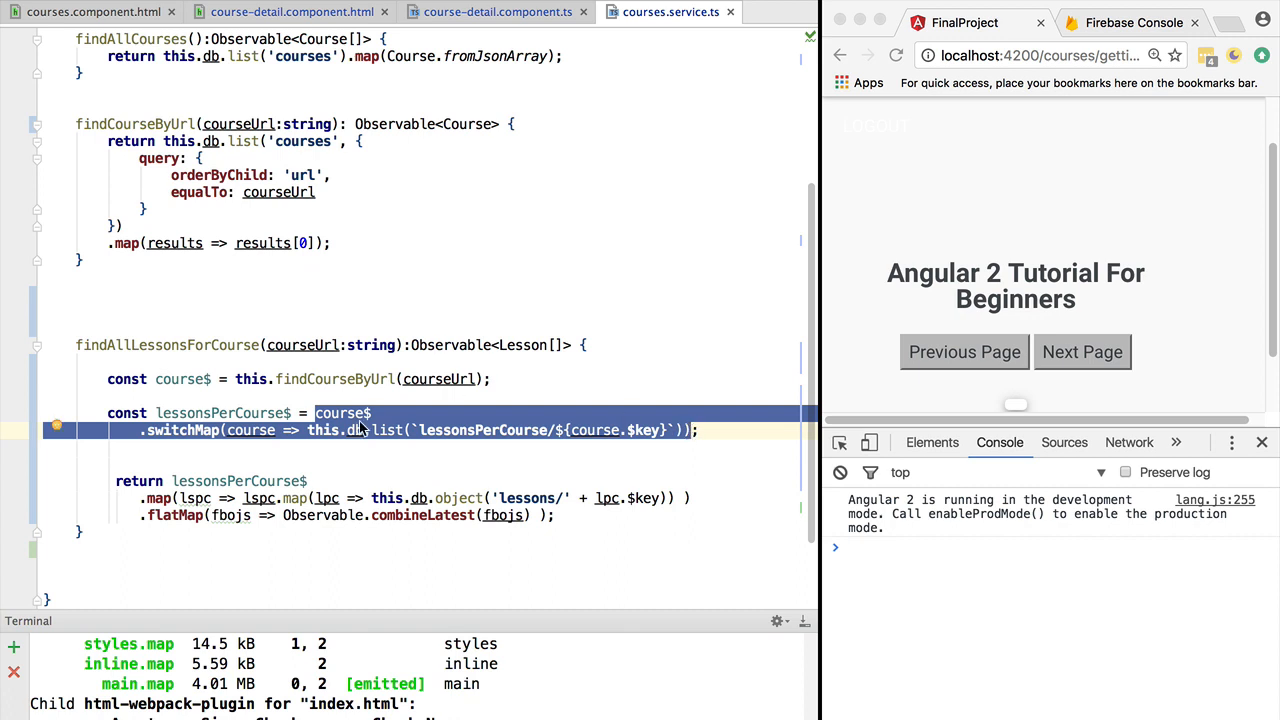
pyautogui.moveTo(148, 360)
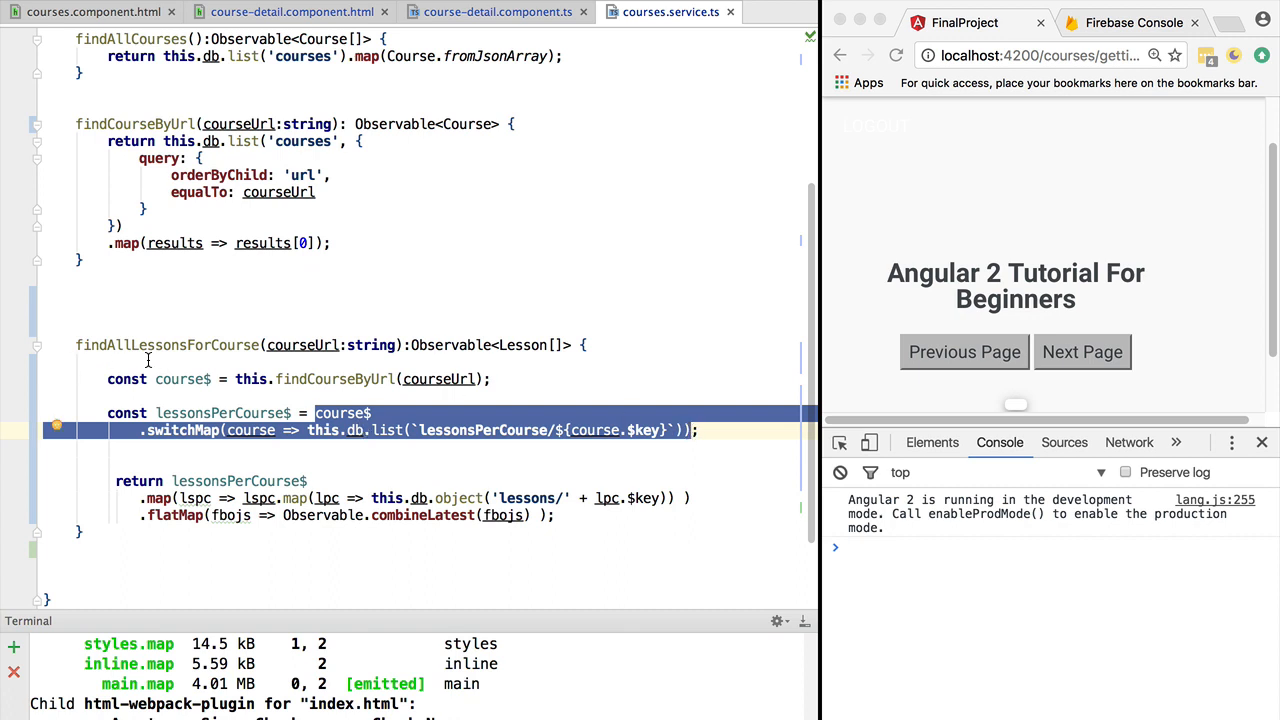
pyautogui.moveTo(208, 412)
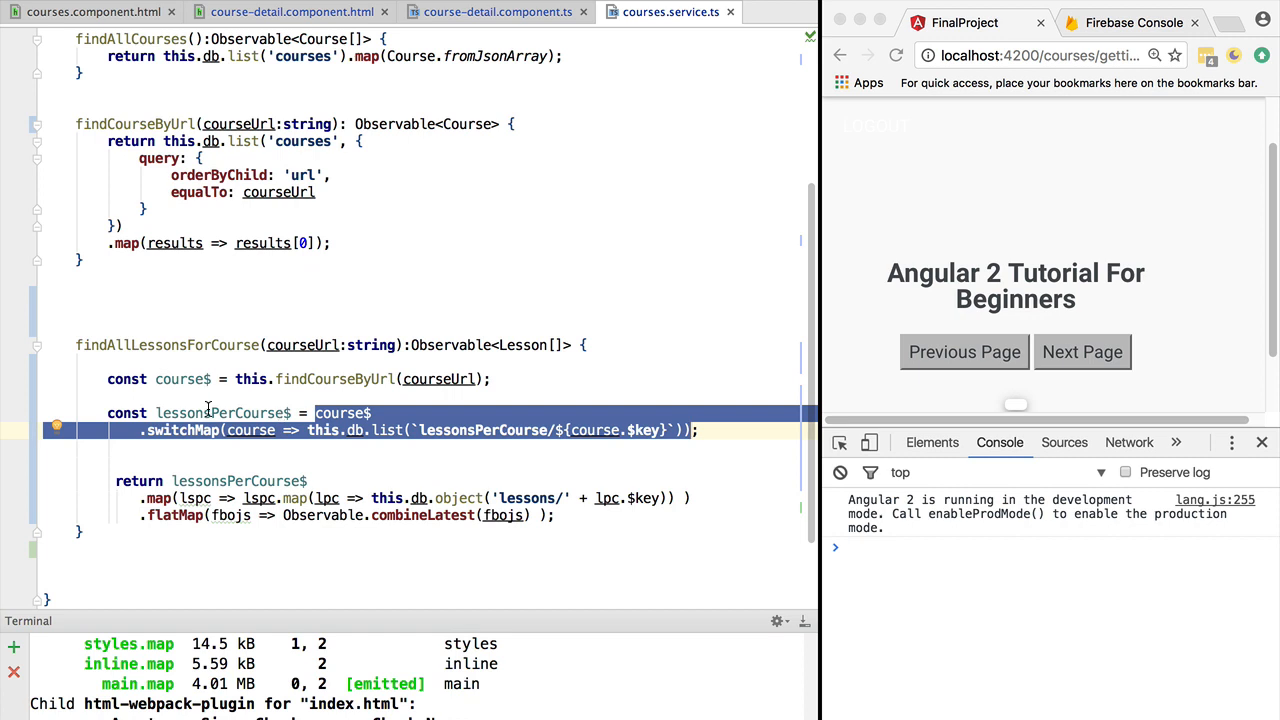
pyautogui.click(208, 412)
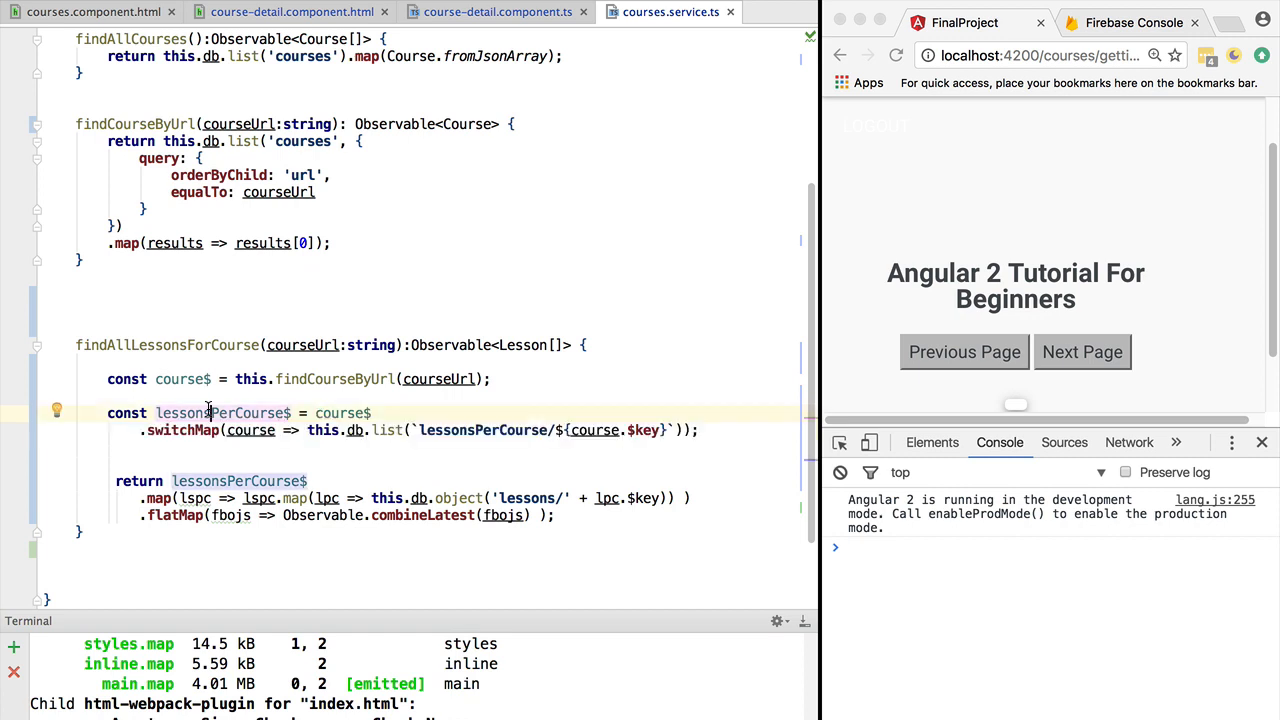
pyautogui.moveTo(228, 448)
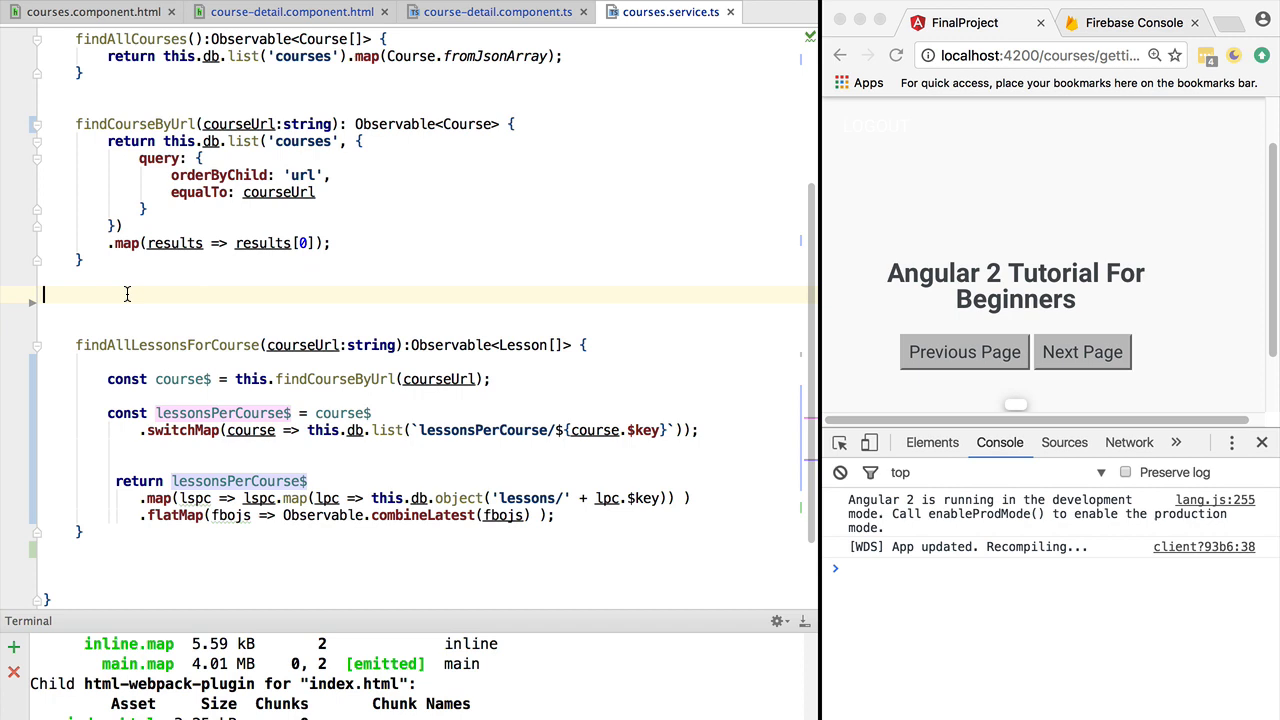
# Declare the new findLessonKeysPerCourseUrl(courseUrl: string) function above findAllLessonsForCourse.
pyautogui.write('findLessonKeysPerCourseUrl()')
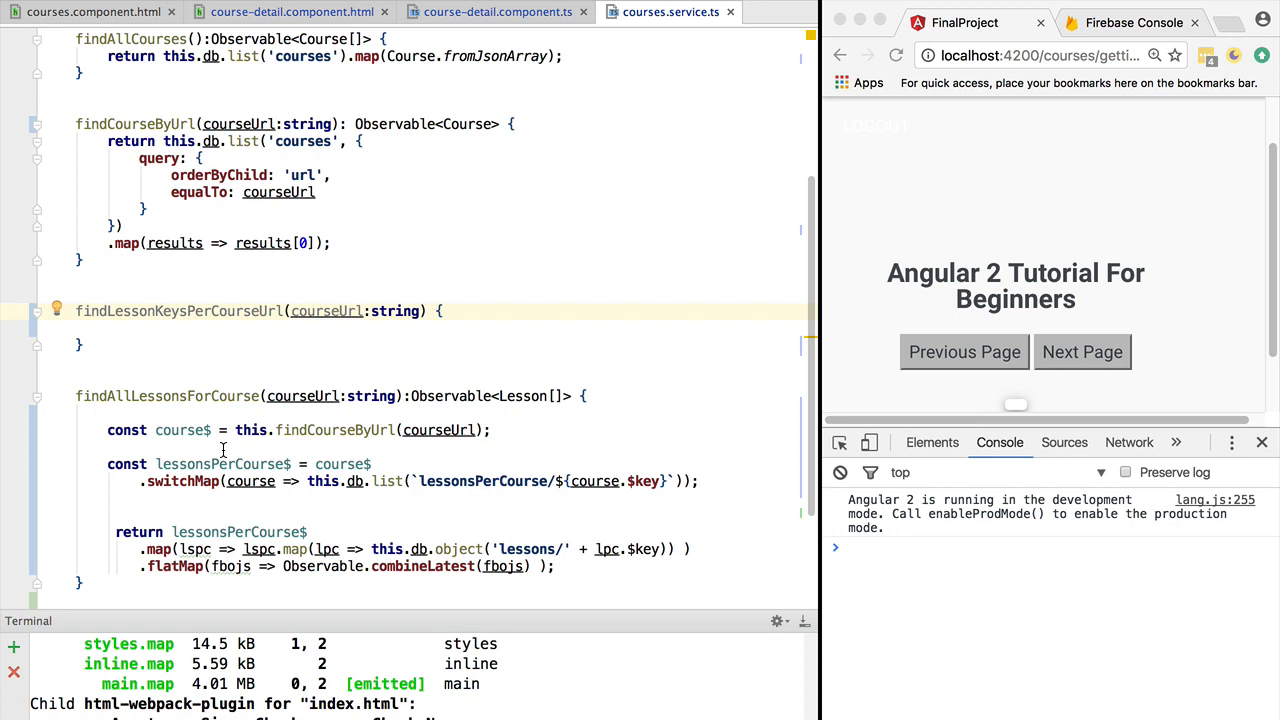
pyautogui.moveTo(168, 296)
pyautogui.write(': Observable<string[]>')
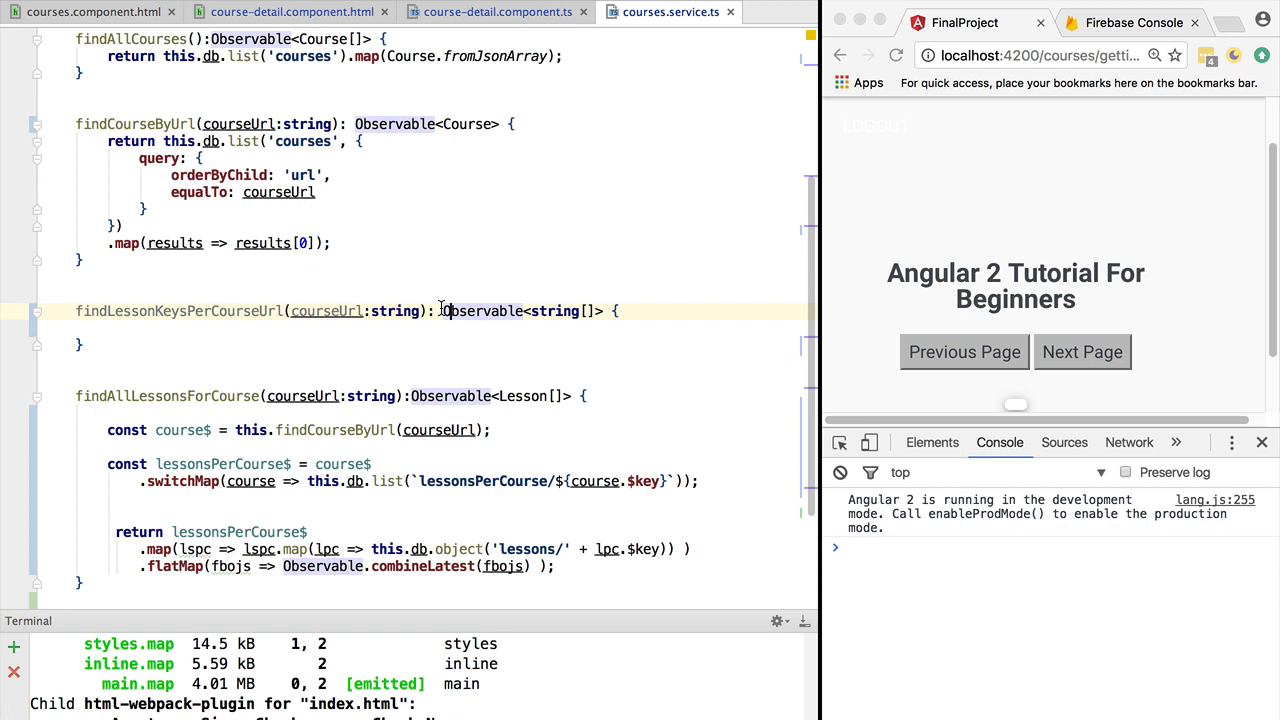
pyautogui.moveTo(460, 322)
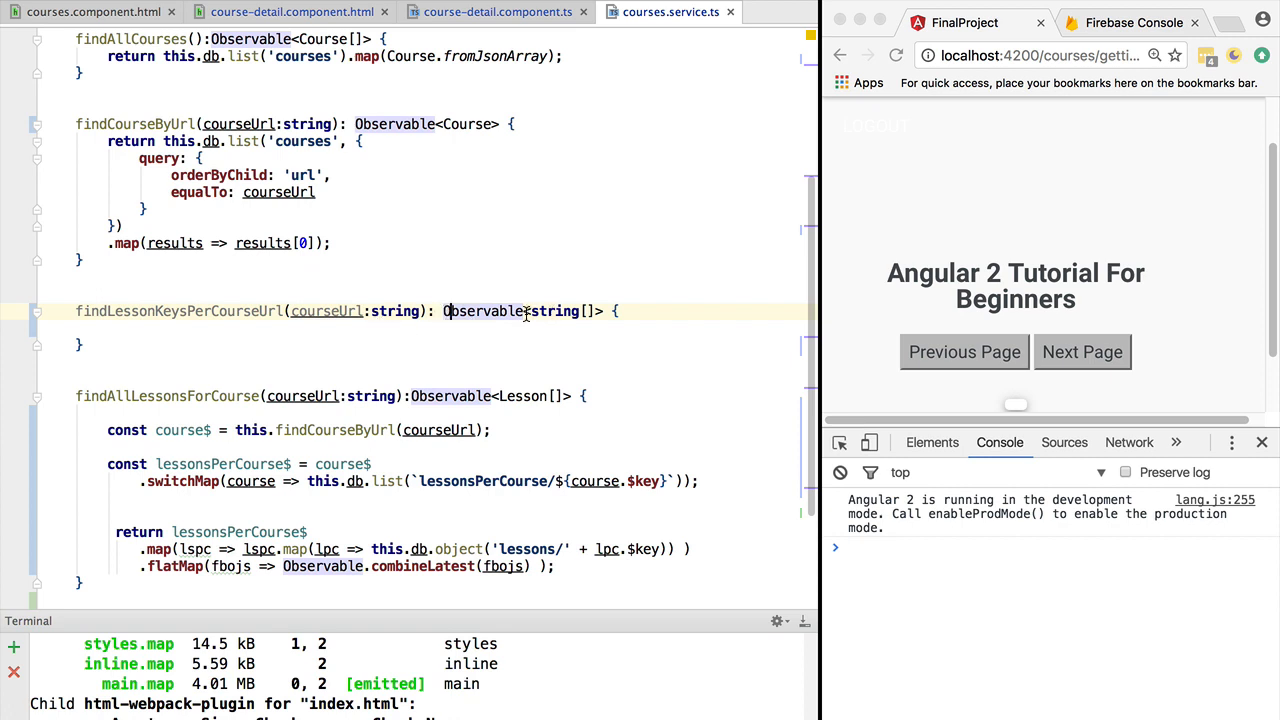
pyautogui.moveTo(414, 486)
pyautogui.write('return')
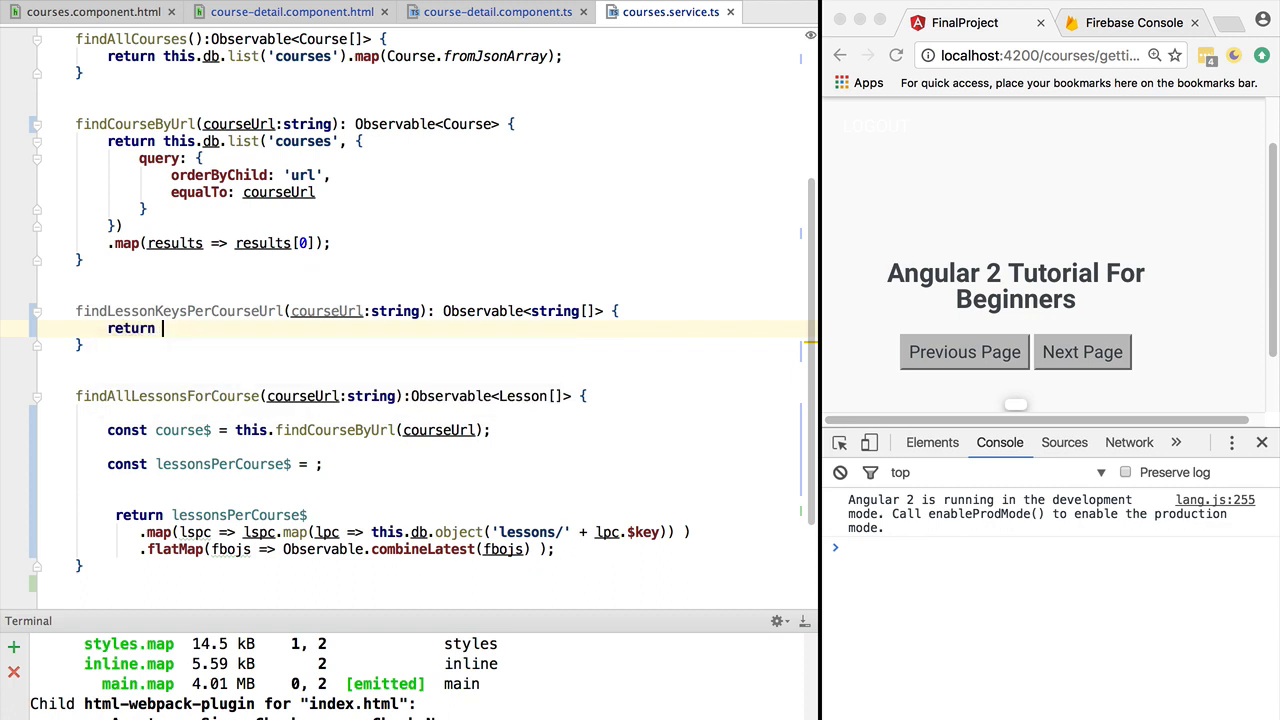
# Start the return with findCourseByUrl(courseUrl) switchMapped to the course's lessonsPerCourse list.
pyautogui.write('course$')
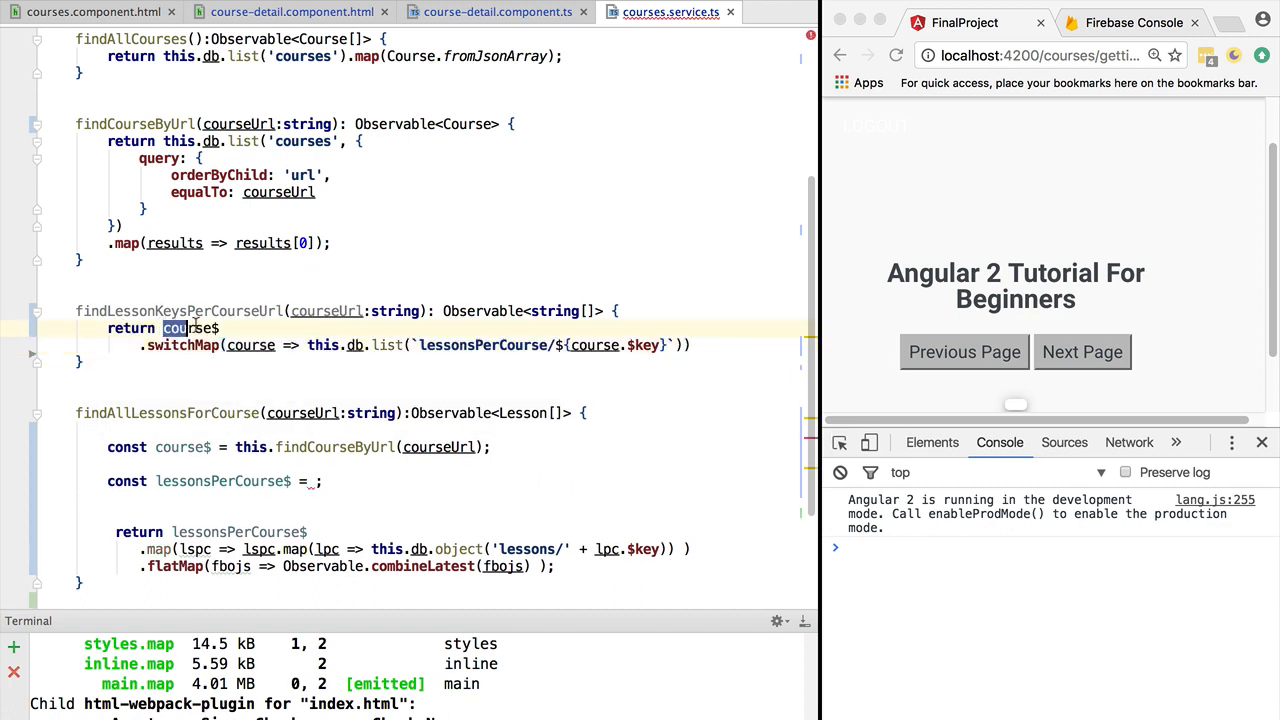
pyautogui.press('Backspace')
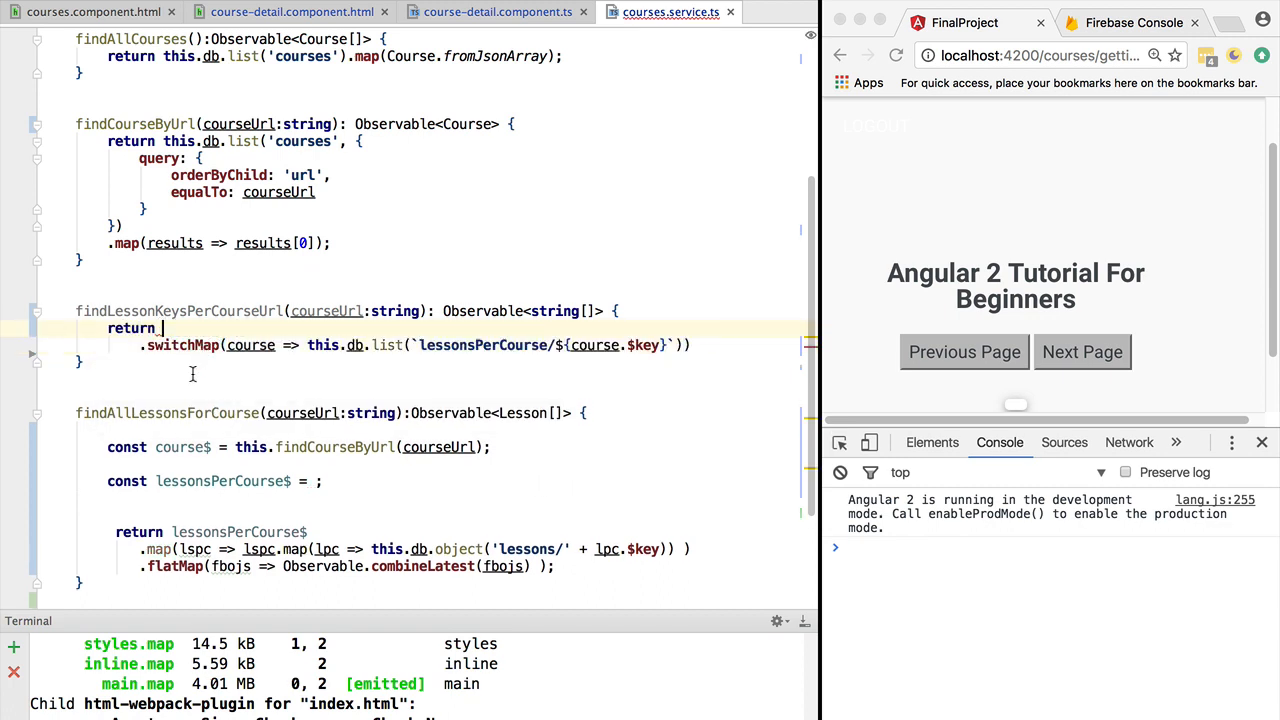
pyautogui.doubleClick(132, 124)
pyautogui.write(' this.findCourseByUrl(courseUrl')
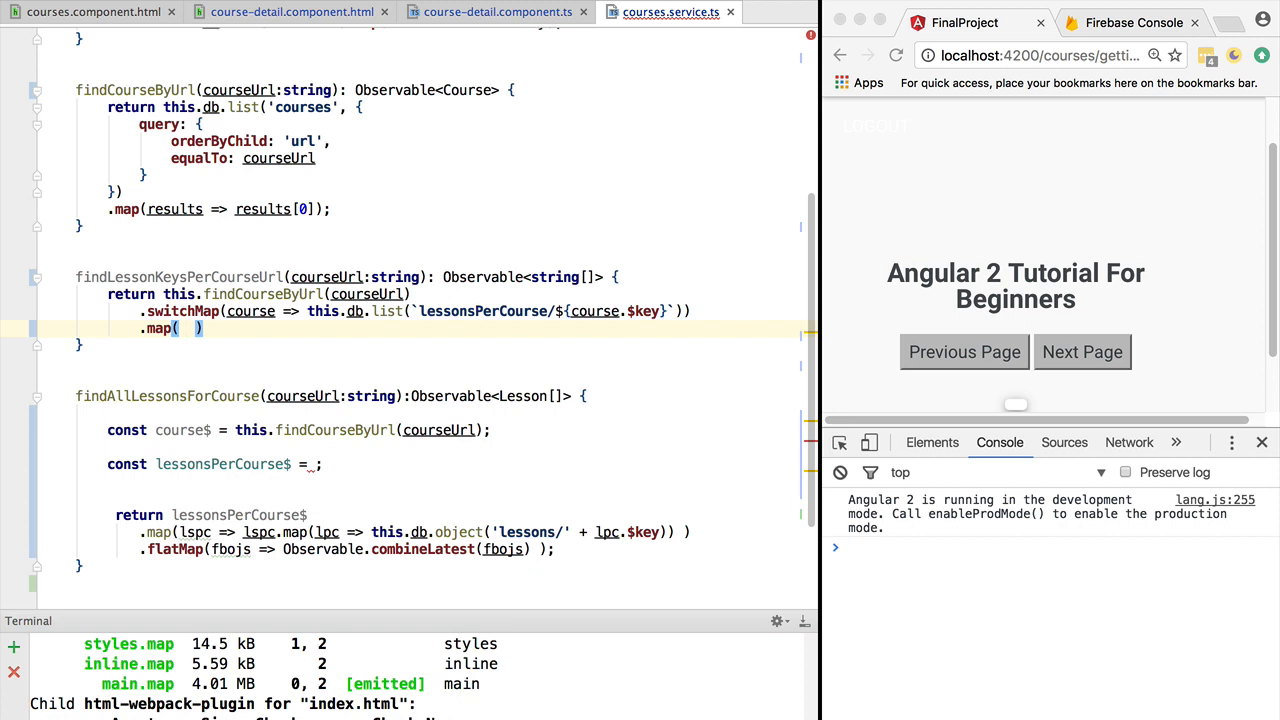
# Map the lessonsPerCourse list to lesson keys with .map(lspc => lspc.map(lpc => lpc.$key));.
pyautogui.write('lpc')
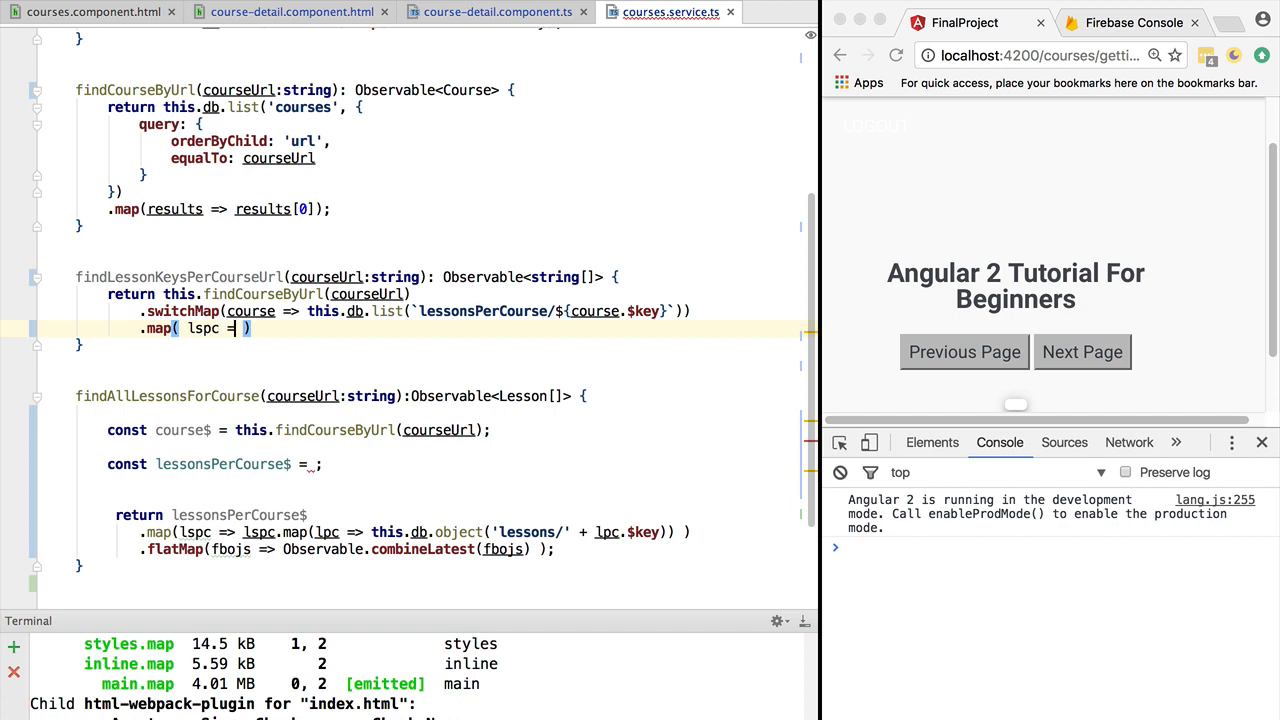
pyautogui.write('>')
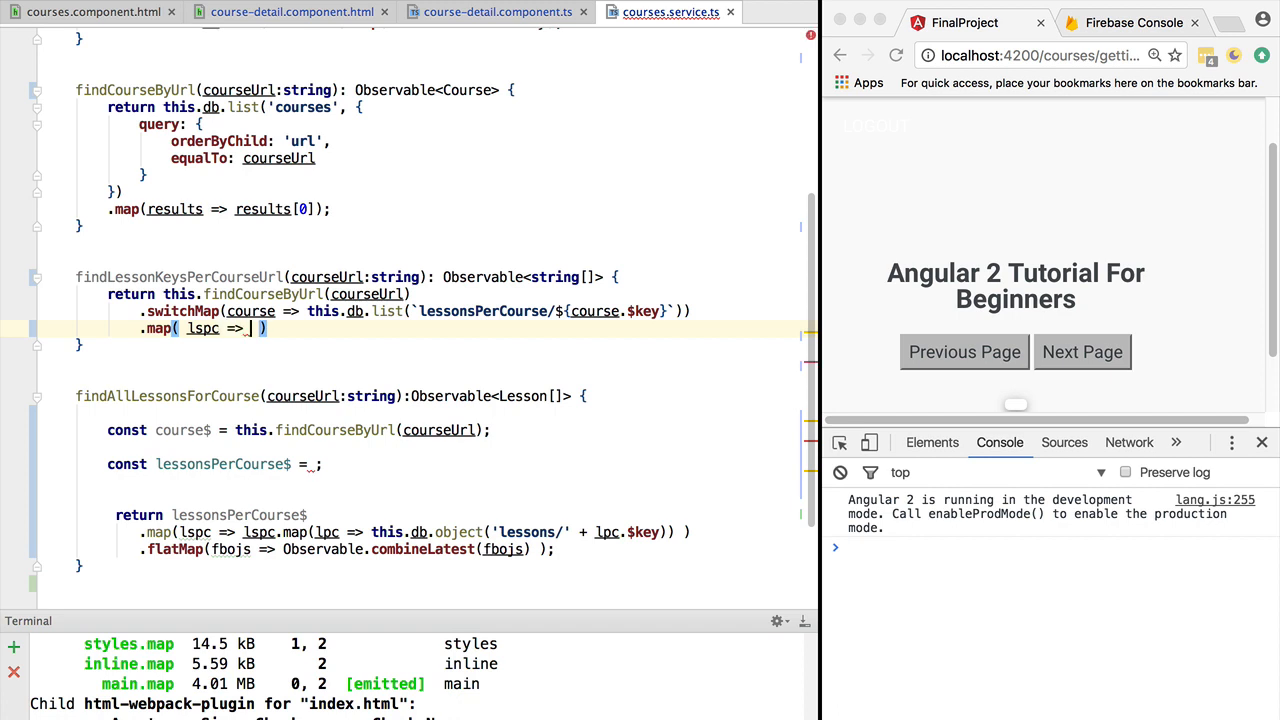
pyautogui.write('lspc.')
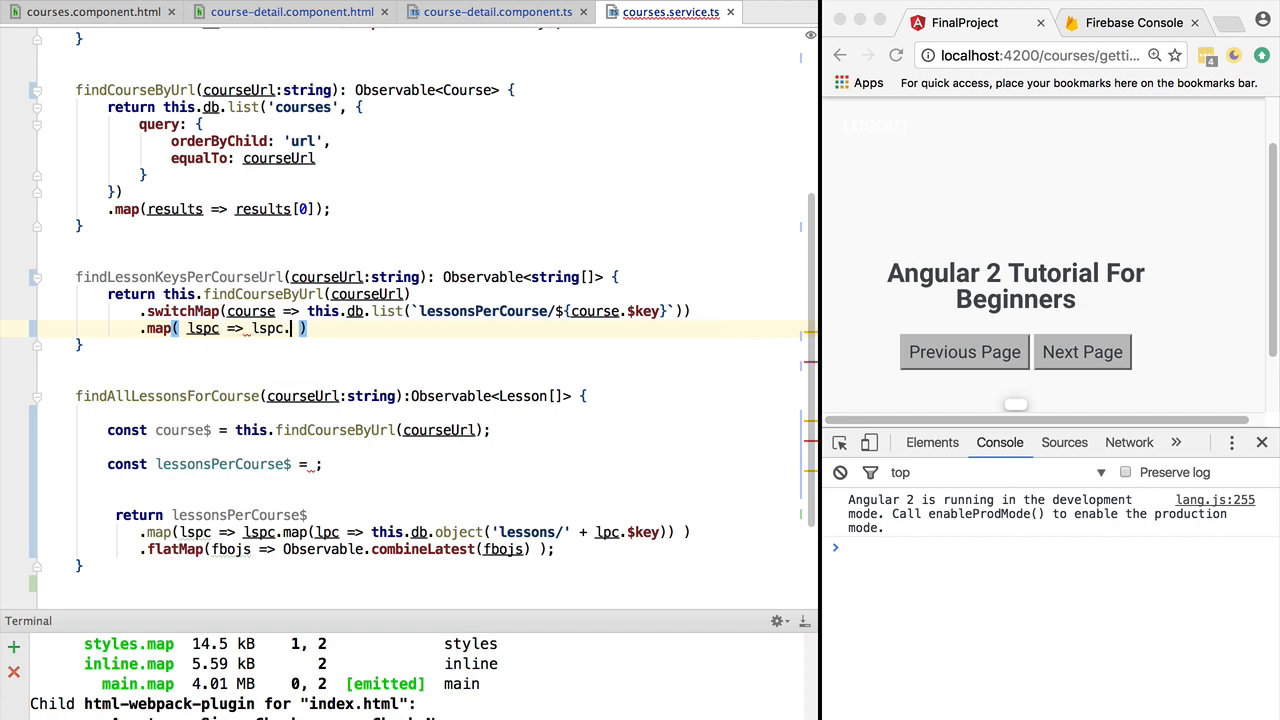
pyautogui.write('map(')
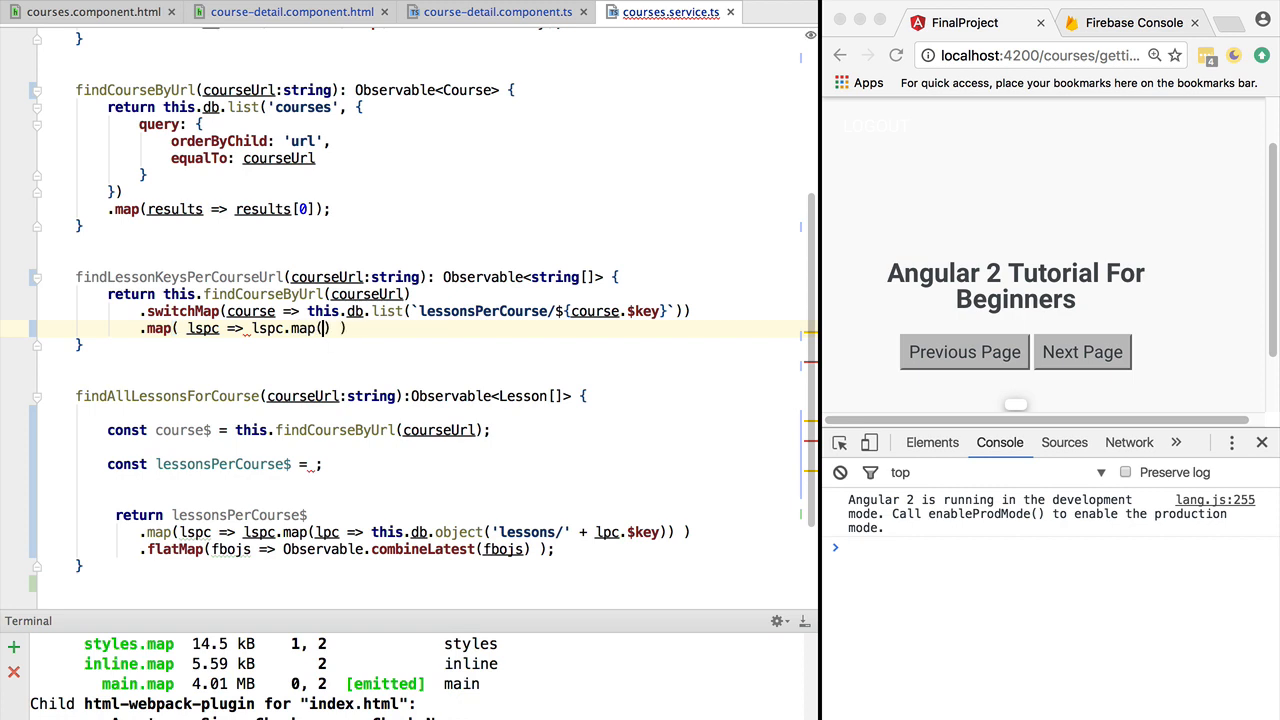
pyautogui.write('lpc => lpc')
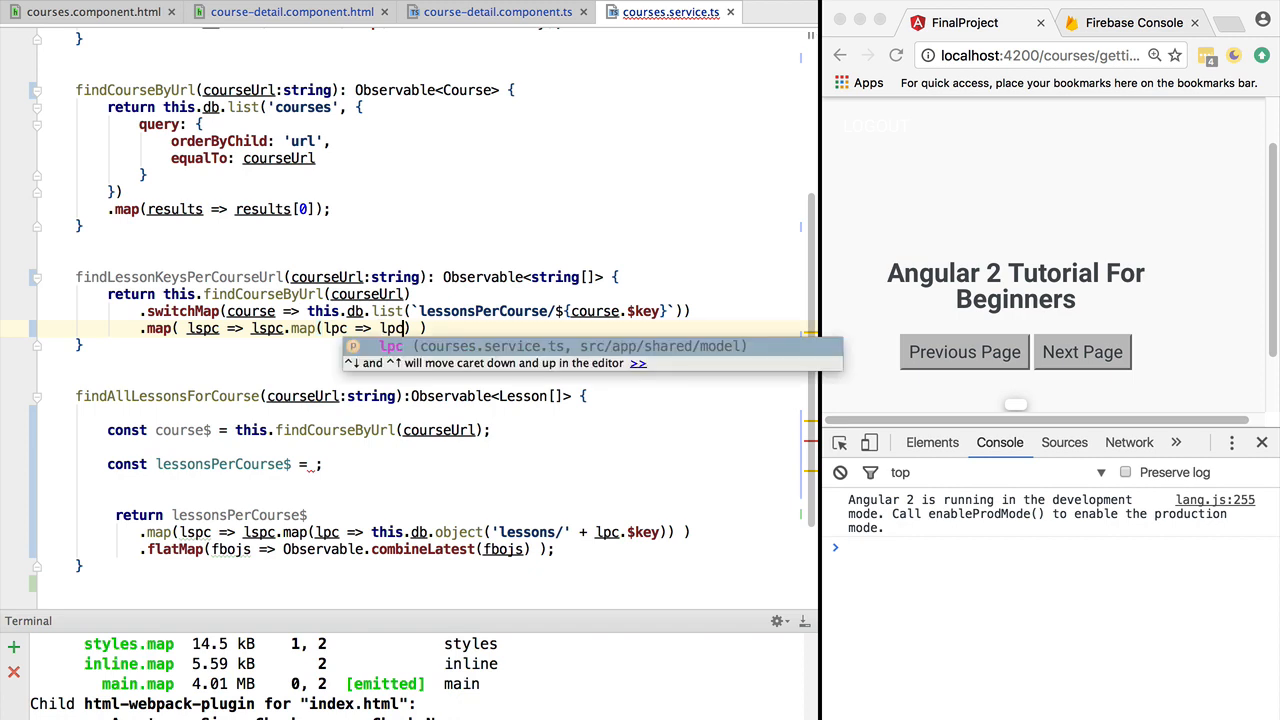
pyautogui.write('.$key')
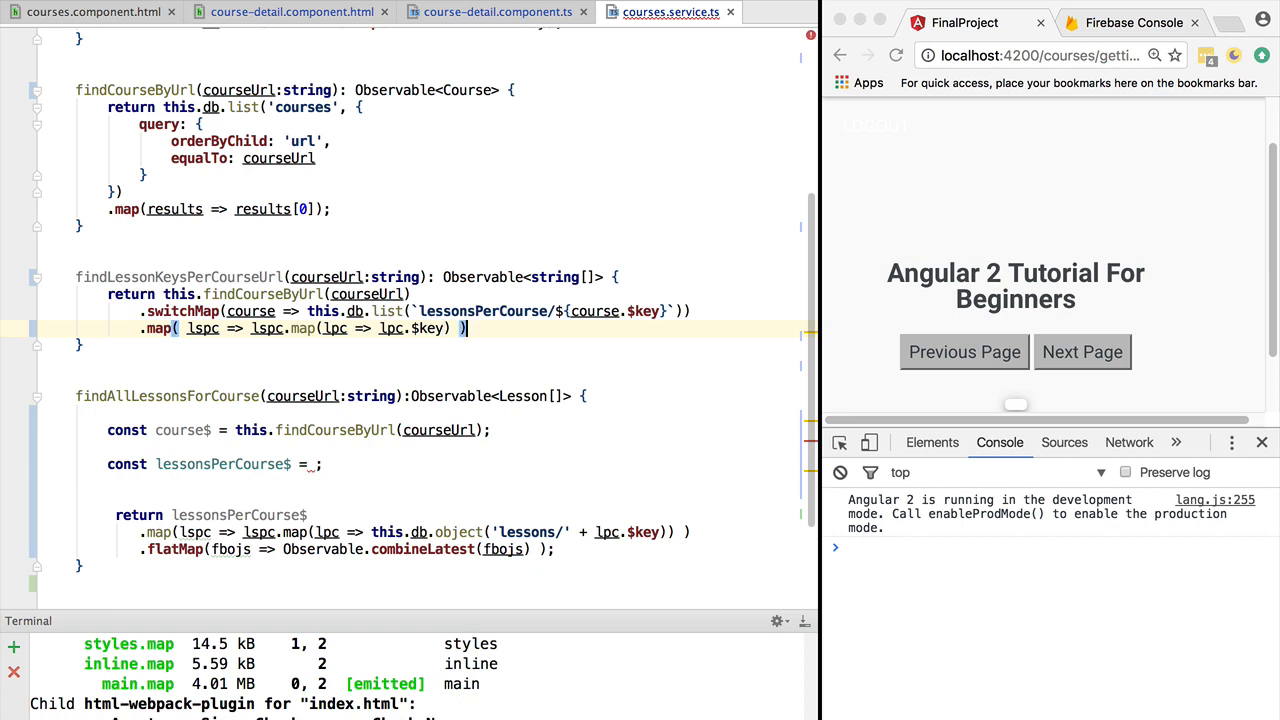
pyautogui.write(';')
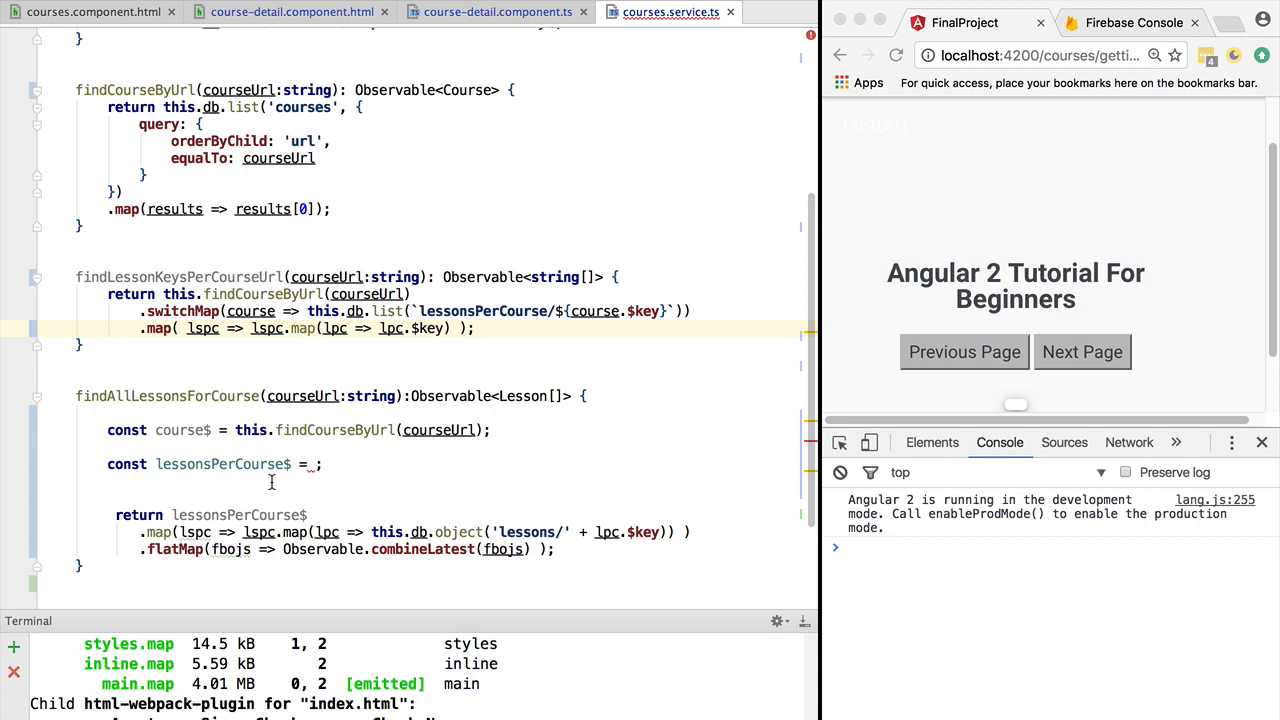
pyautogui.moveTo(250, 404)
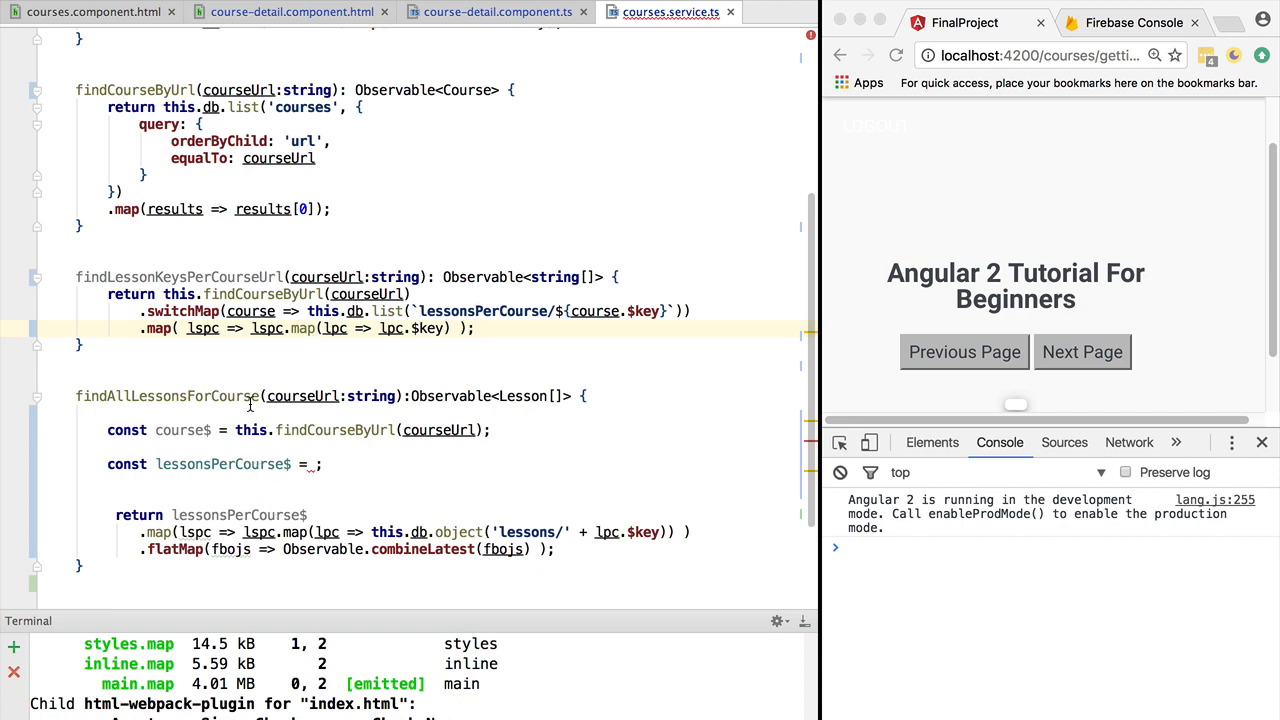
# Assign lessonsPerCourse$ from this.findLessonKeysPerCourseUrl(courseUrl) in findAllLessonsForCourse.
pyautogui.doubleClick(180, 276)
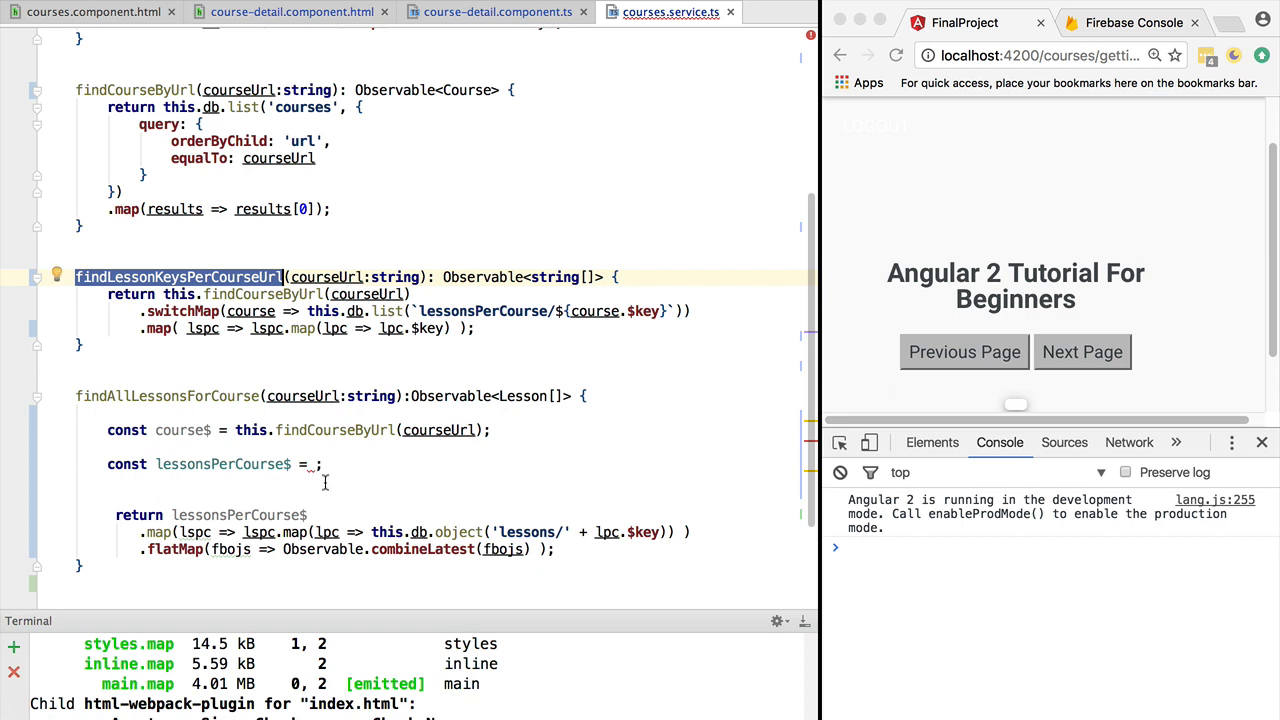
pyautogui.write('this.')
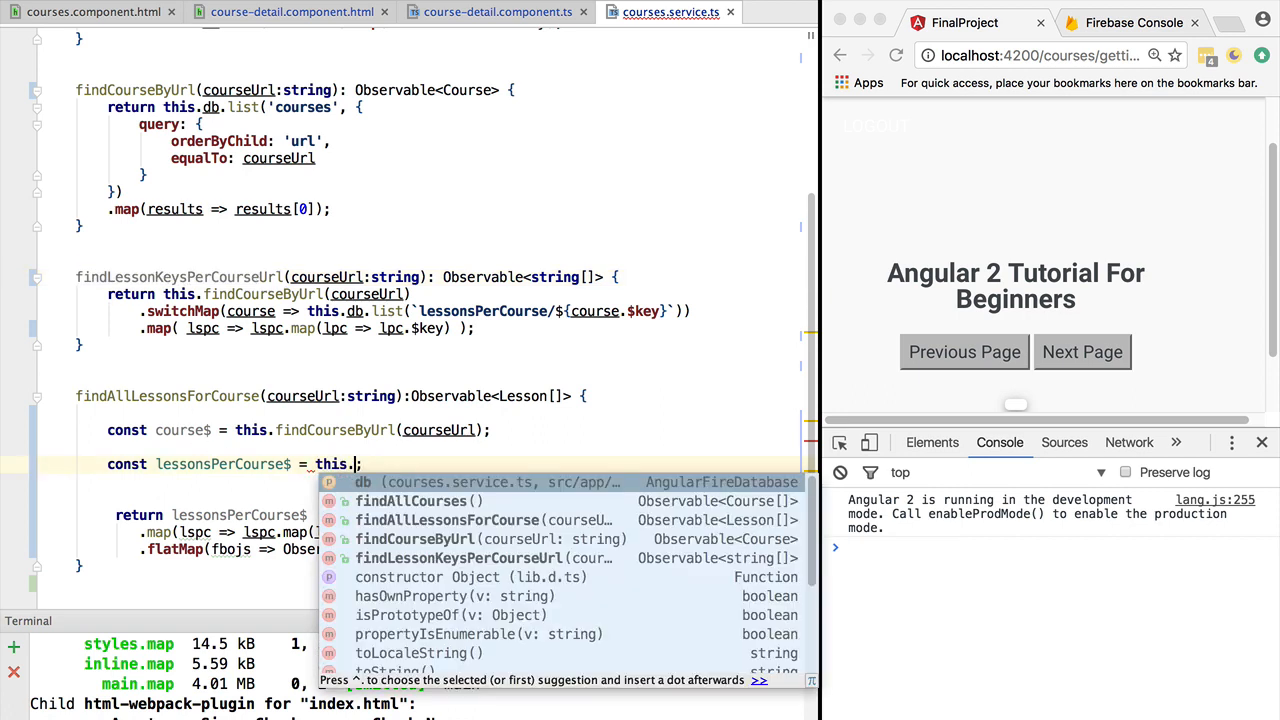
pyautogui.click(460, 558)
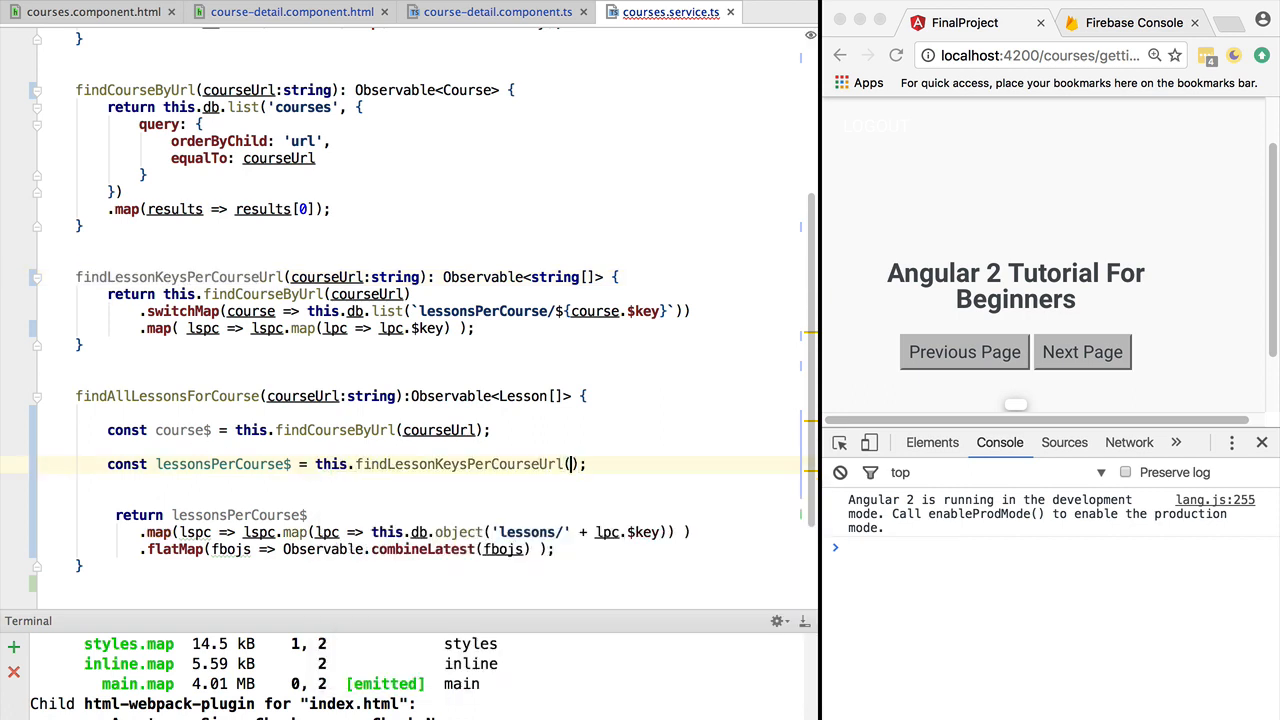
pyautogui.write('courseUrl')
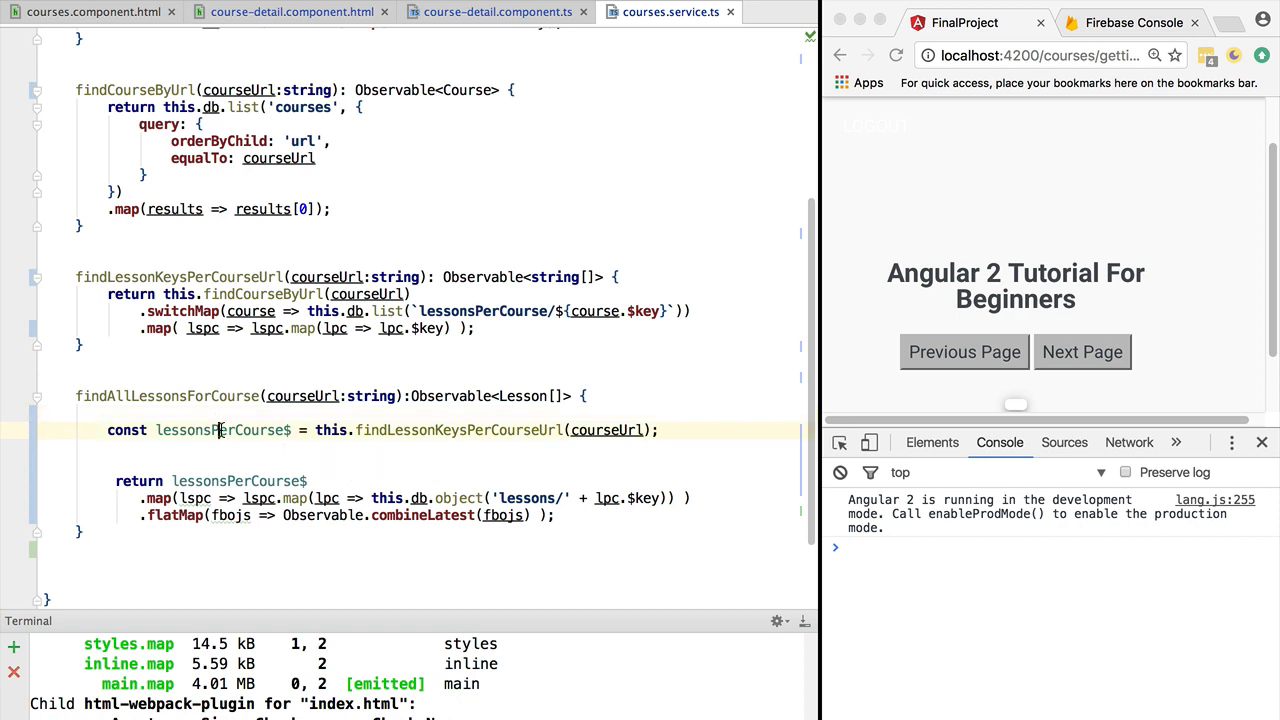
# Rename the inner lambda parameter to lessonKey and use it in the 'lessons/' lookup.
pyautogui.doubleClick(222, 428)
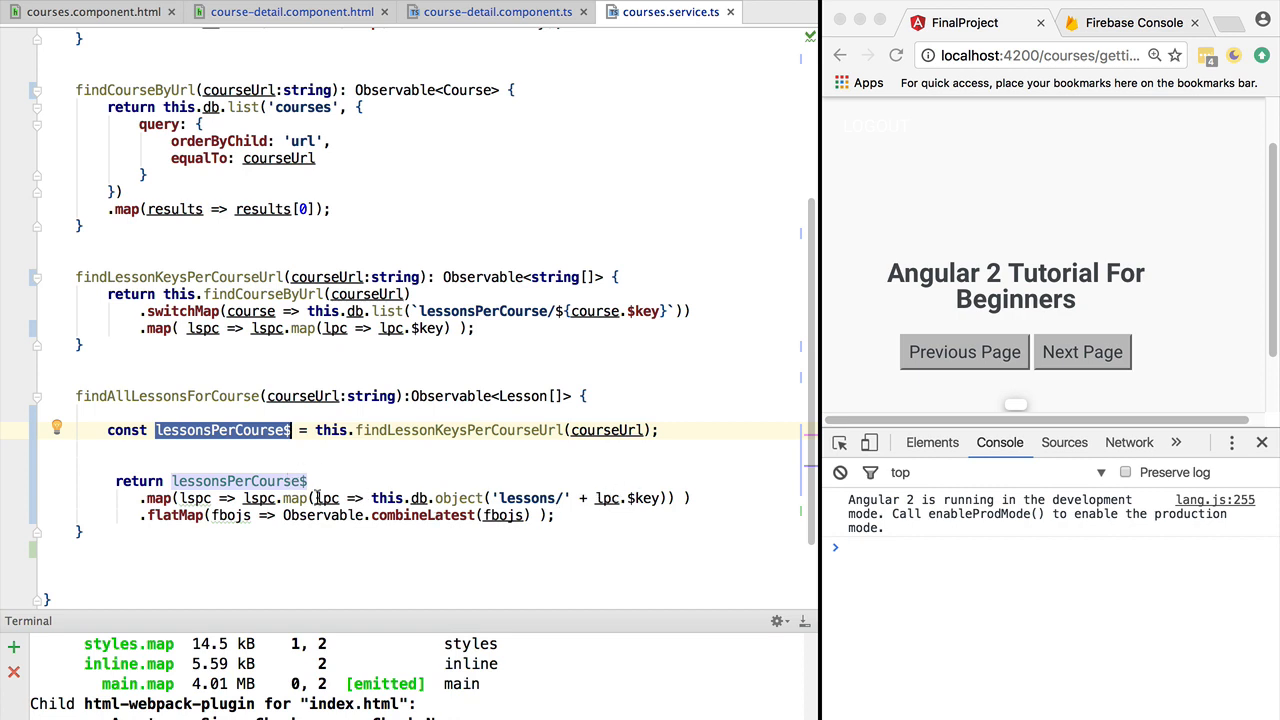
pyautogui.doubleClick(326, 498)
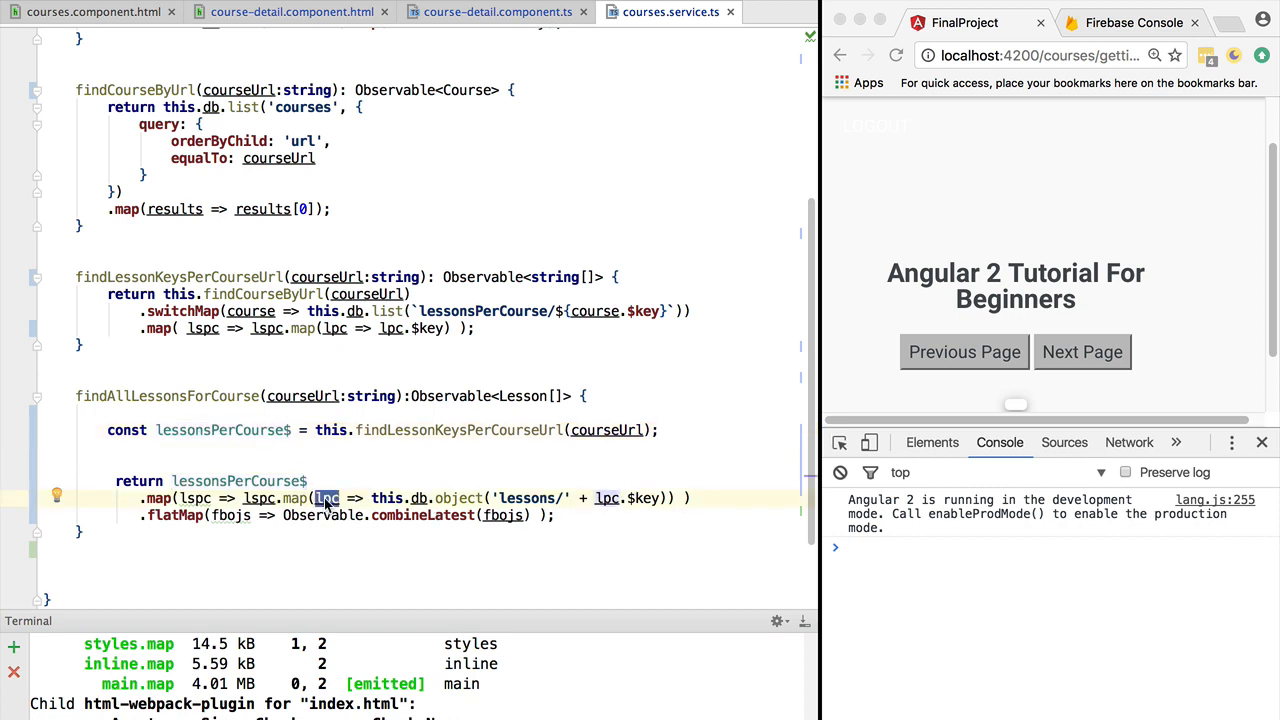
pyautogui.write('lessonKey')
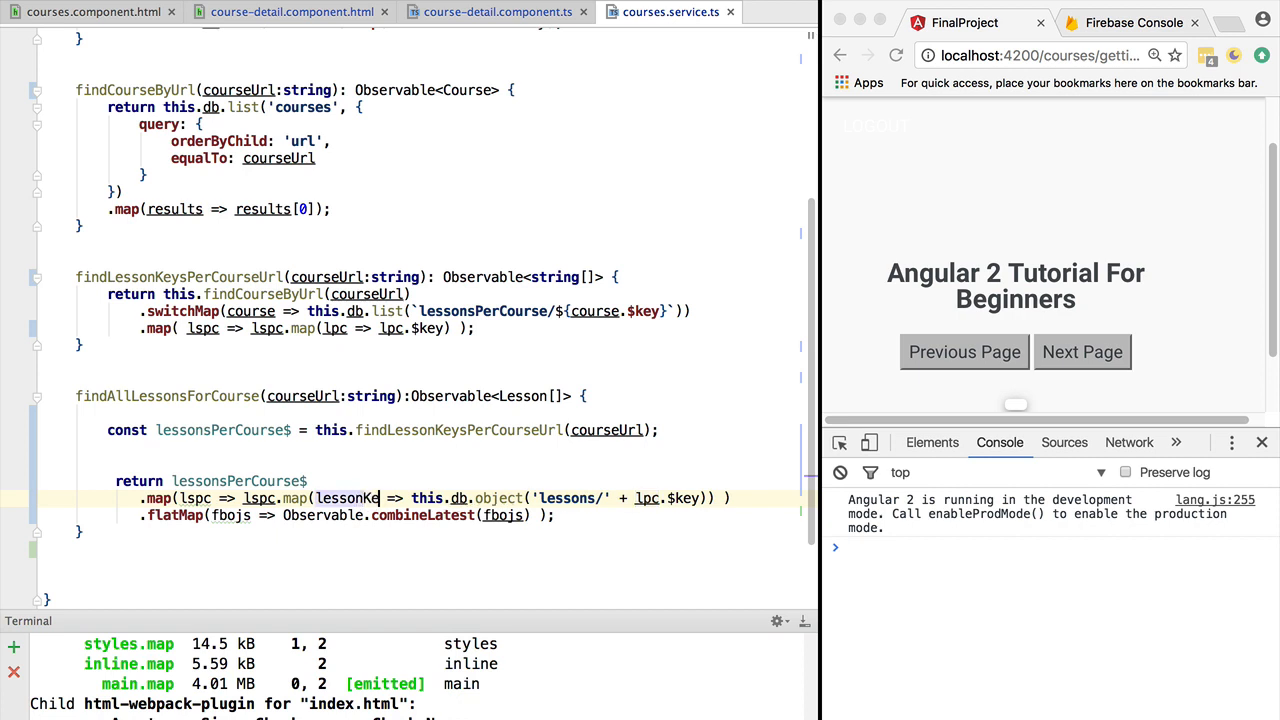
pyautogui.doubleClick(350, 498)
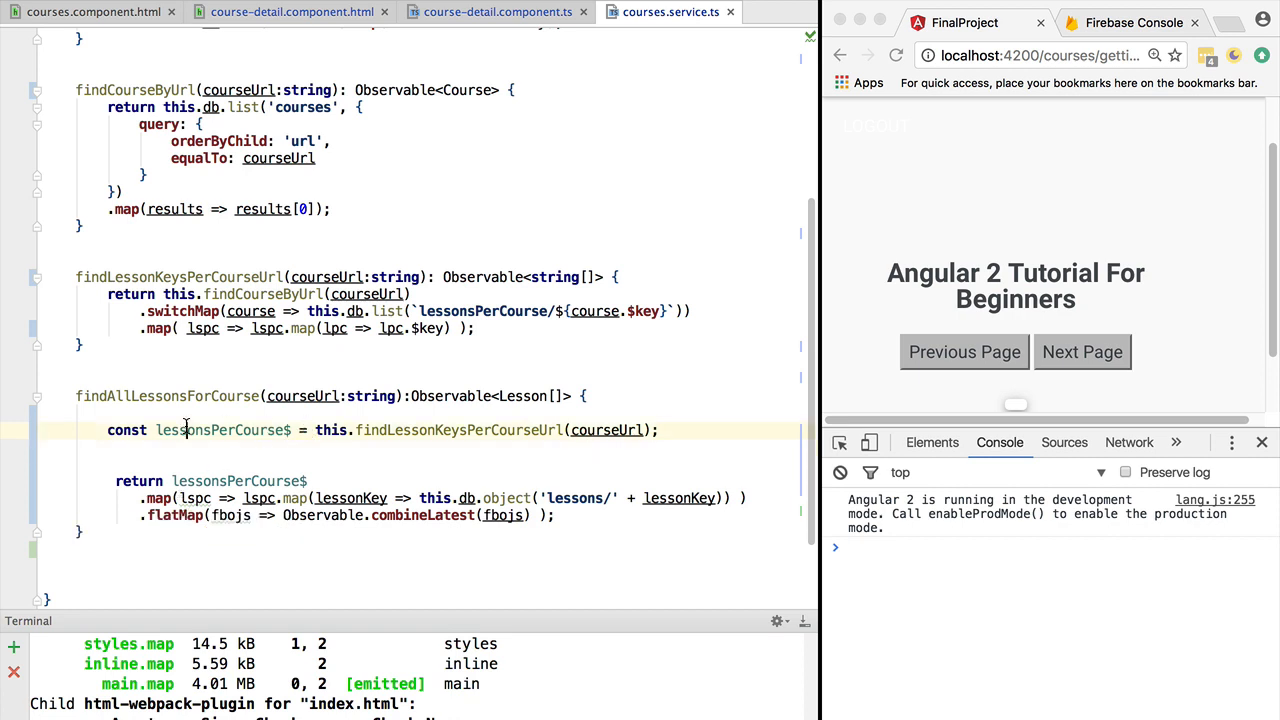
# Inline lessonsPerCourse$ so findAllLessonsForCourse returns findLessonKeysPerCourseUrl(courseUrl) directly.
pyautogui.doubleClick(222, 430)
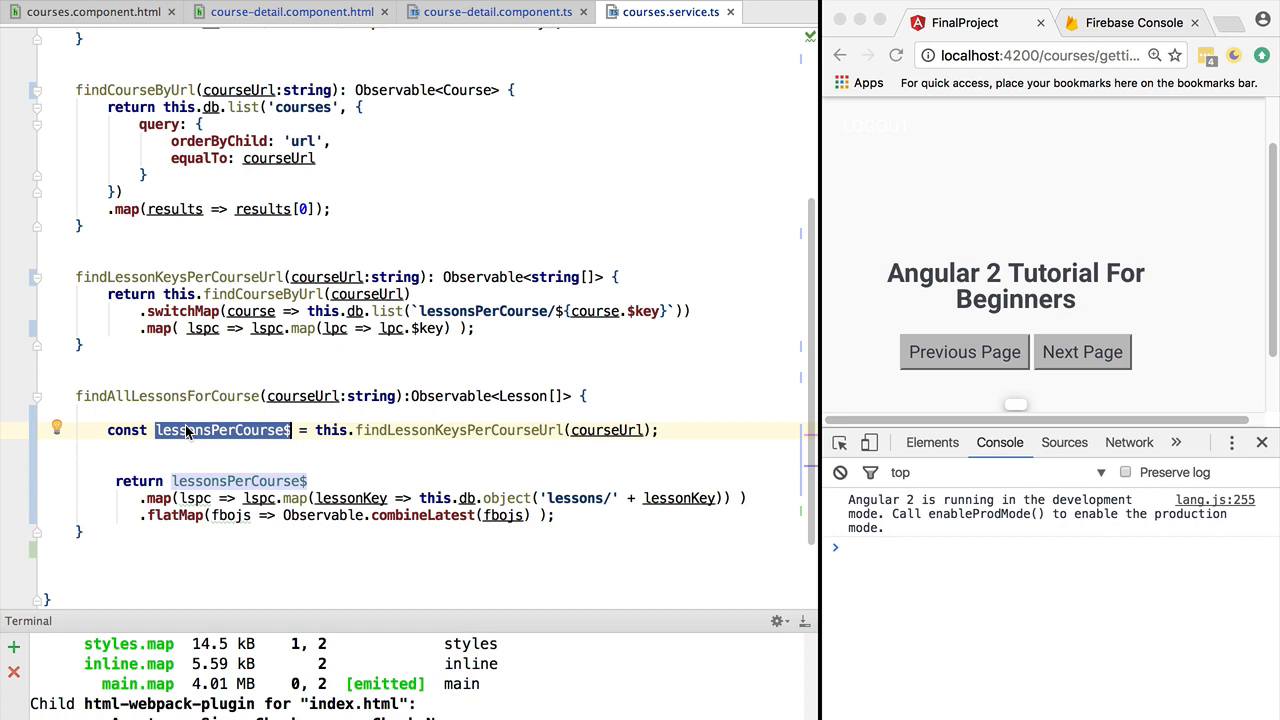
pyautogui.moveTo(236, 438)
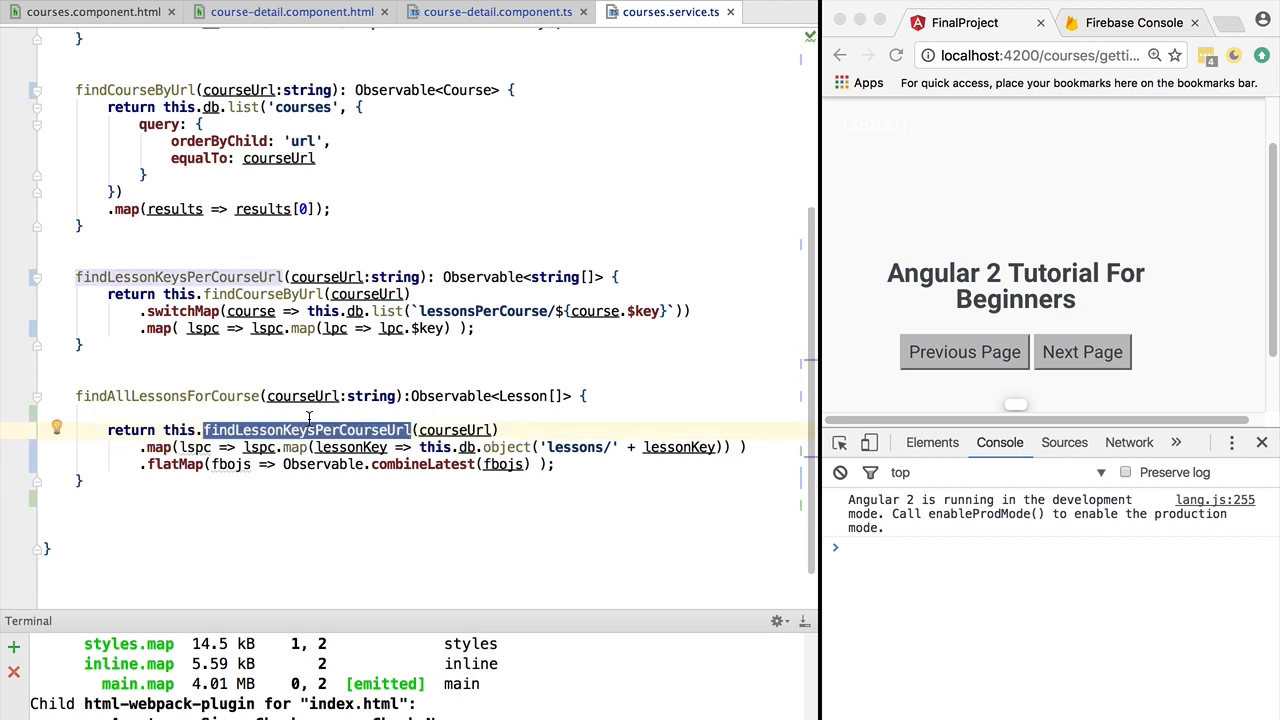
pyautogui.moveTo(340, 436)
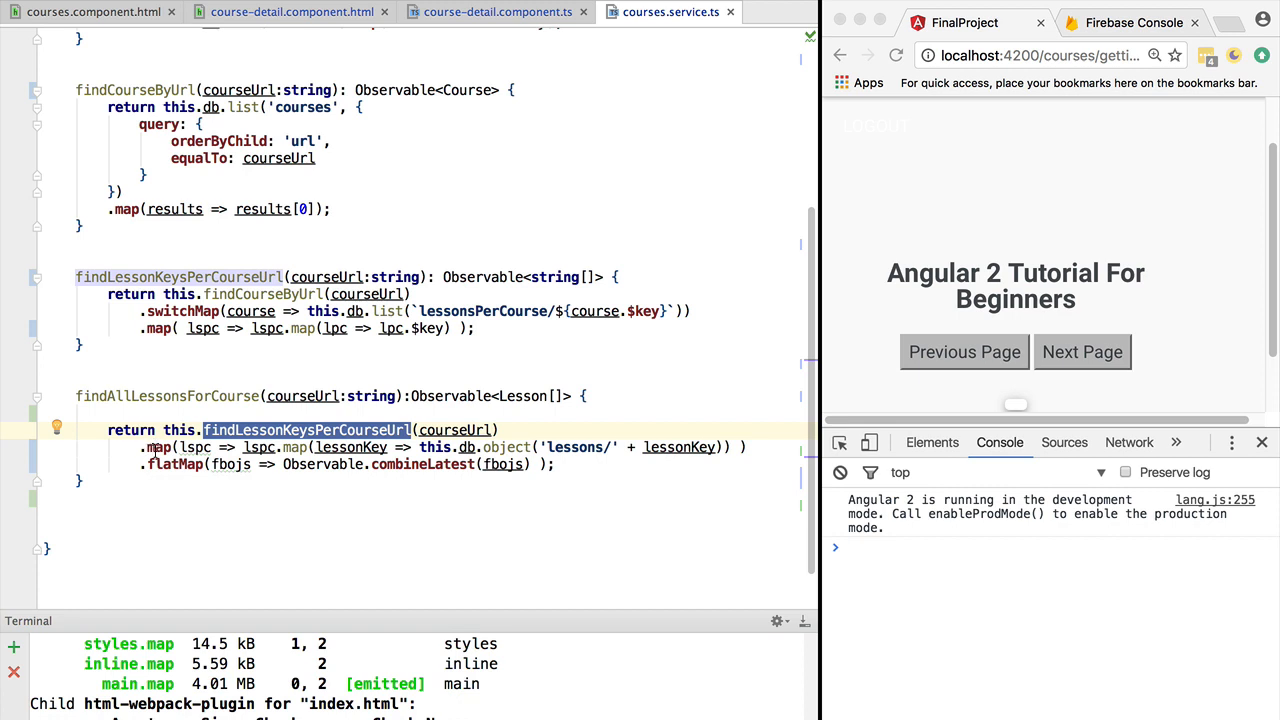
pyautogui.doubleClick(260, 448)
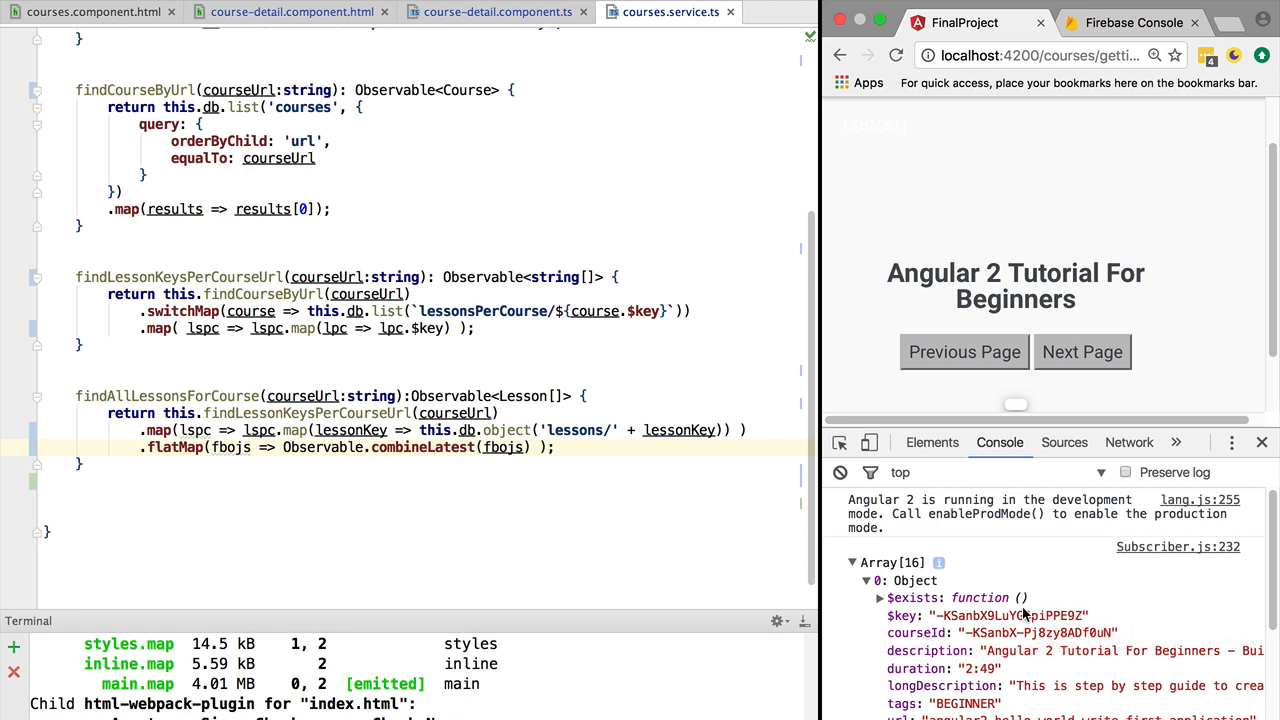
pyautogui.moveTo(912, 616)
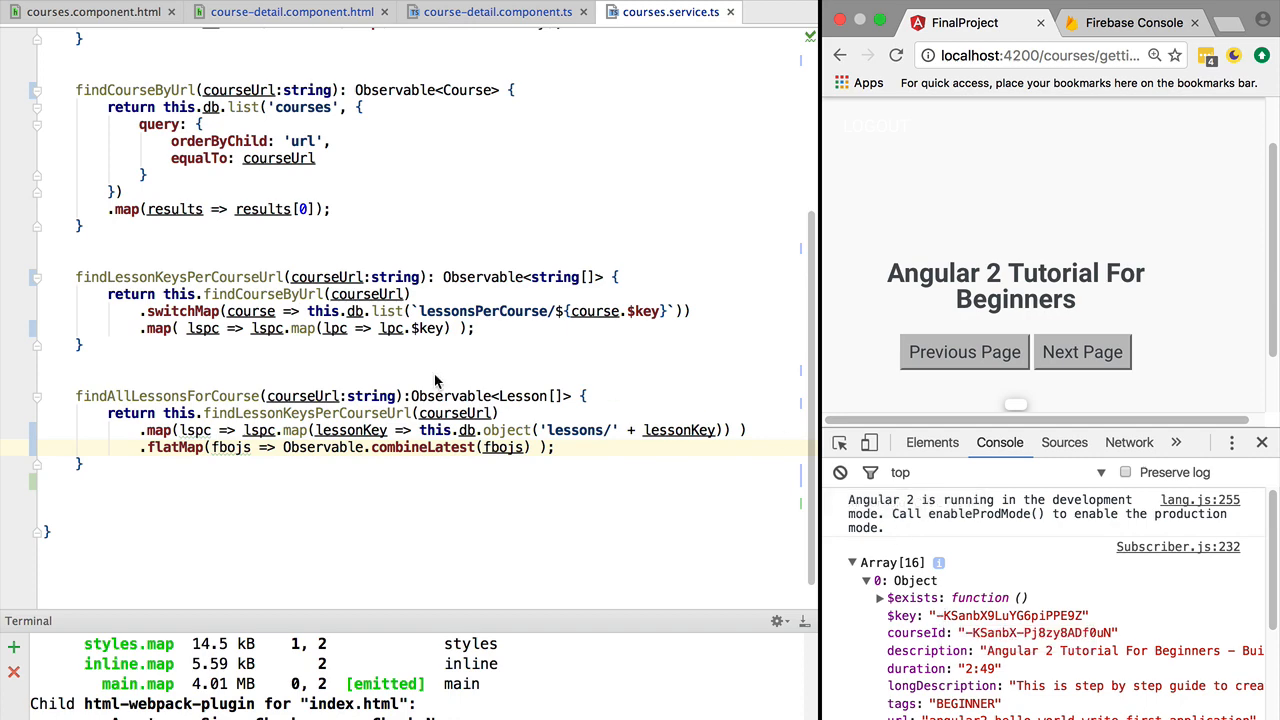
# Scroll through courses.service.ts to review the refactored findCourseByUrl → findLessonKeysPerCourseUrl → findAllLessonsForCourse chain.
pyautogui.scroll(3)
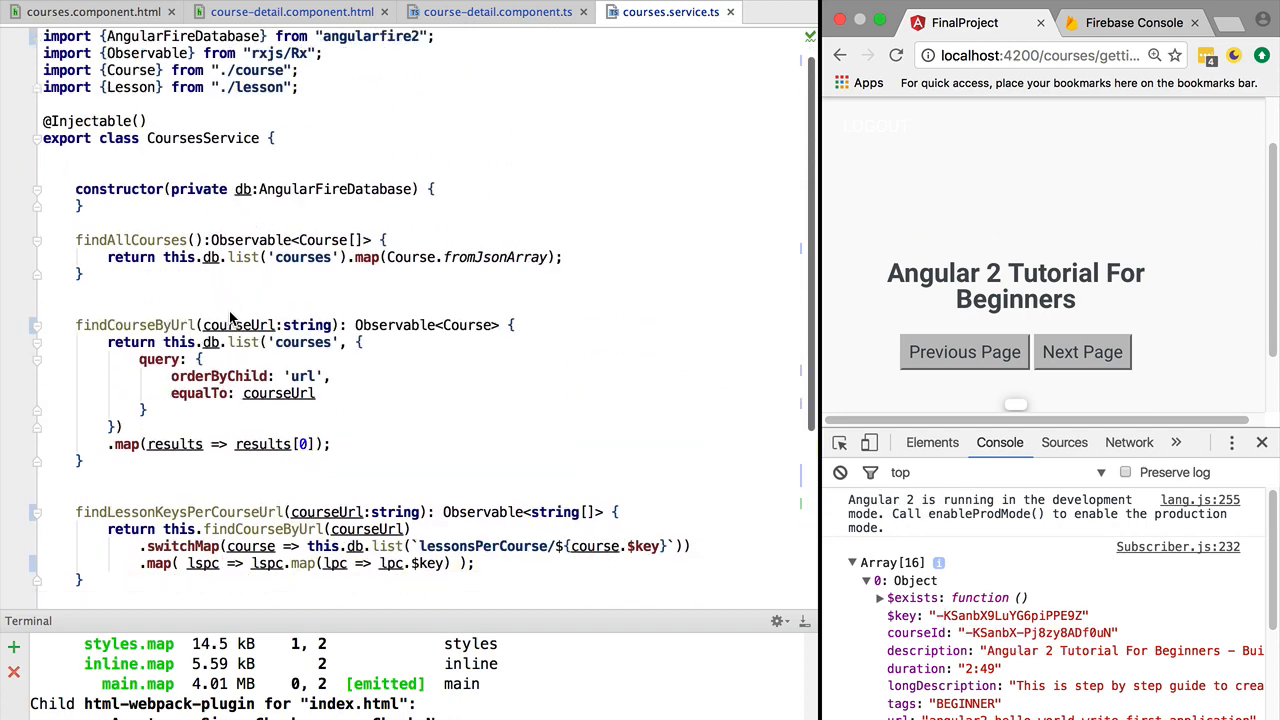
pyautogui.scroll(-3)
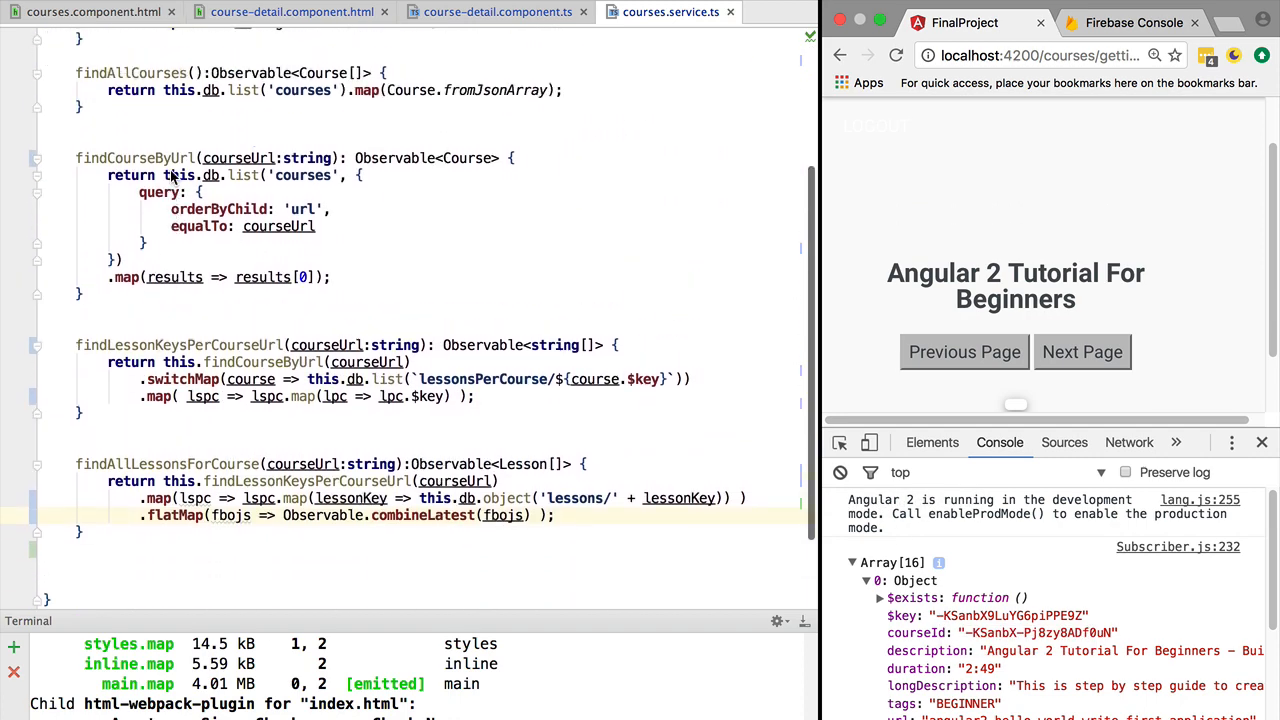
pyautogui.moveTo(98, 324)
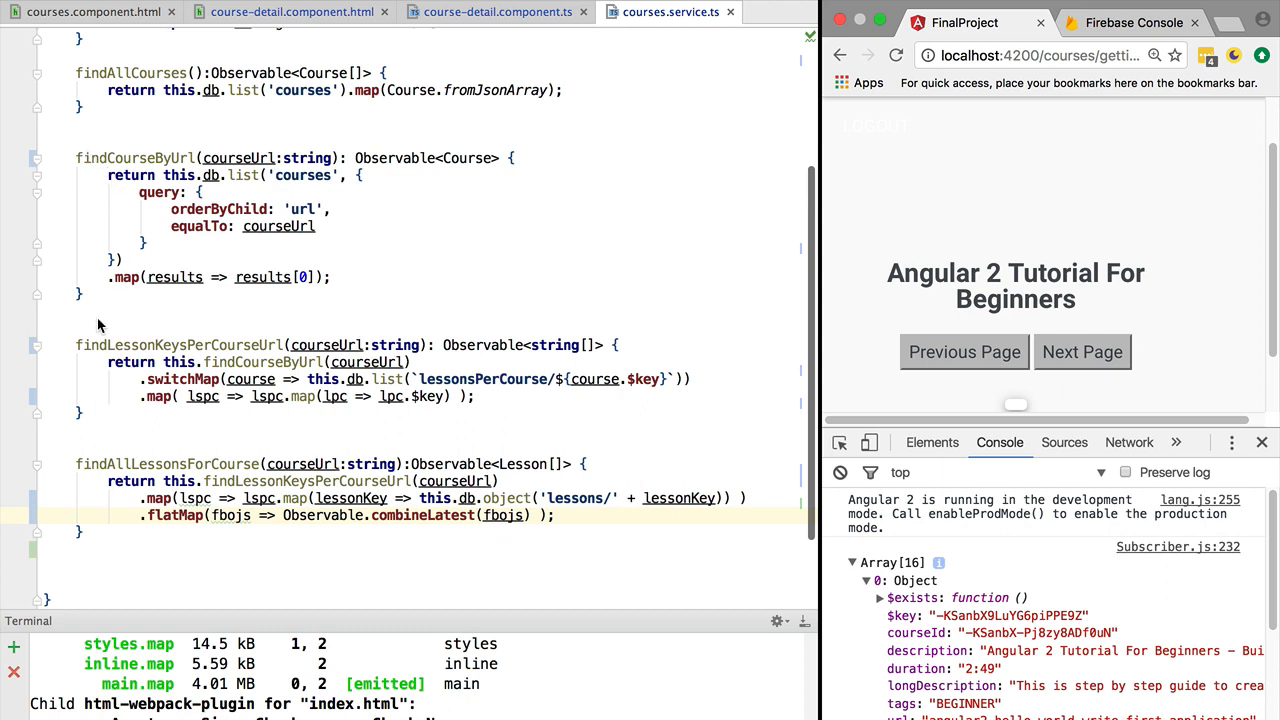
pyautogui.moveTo(92, 414)
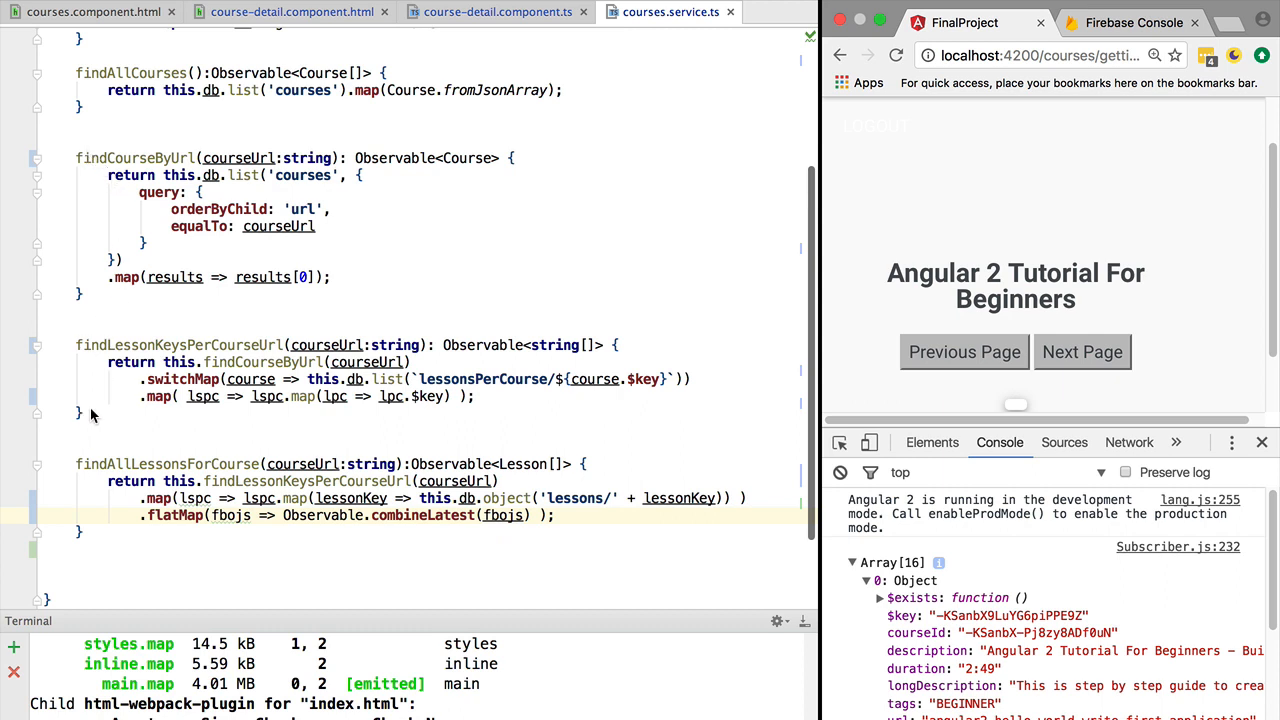